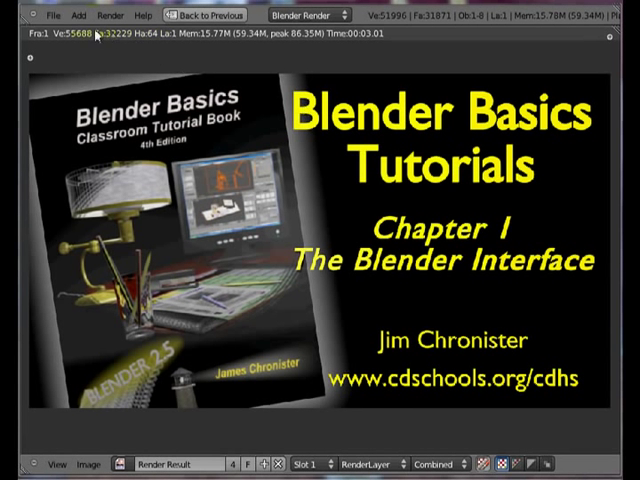
# Step: Close the render result and return to the default scene with cube, camera and lamp
pyautogui.click(52, 16)
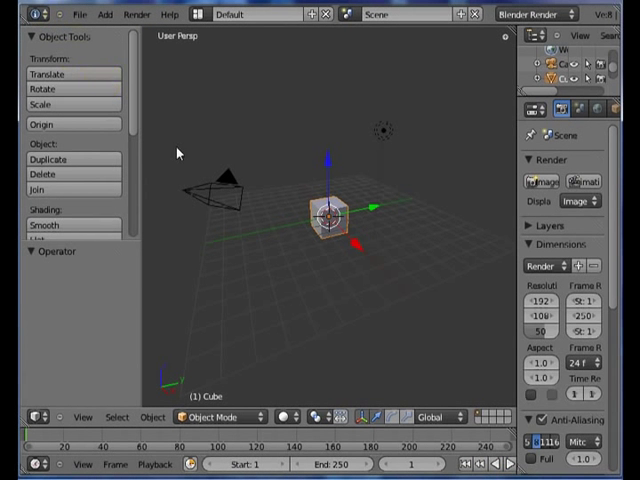
pyautogui.moveTo(212, 196)
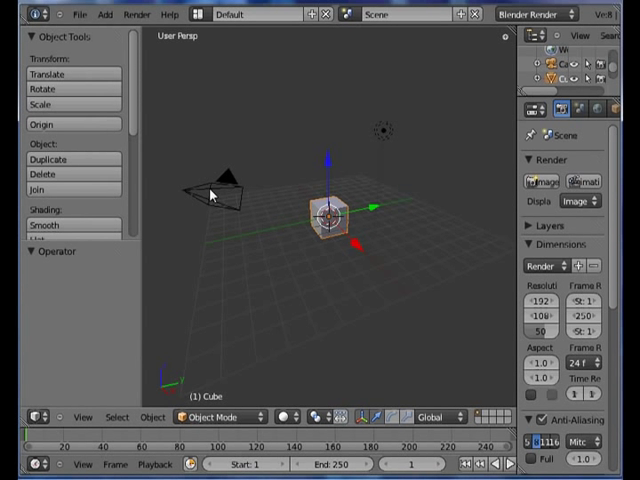
pyautogui.moveTo(248, 224)
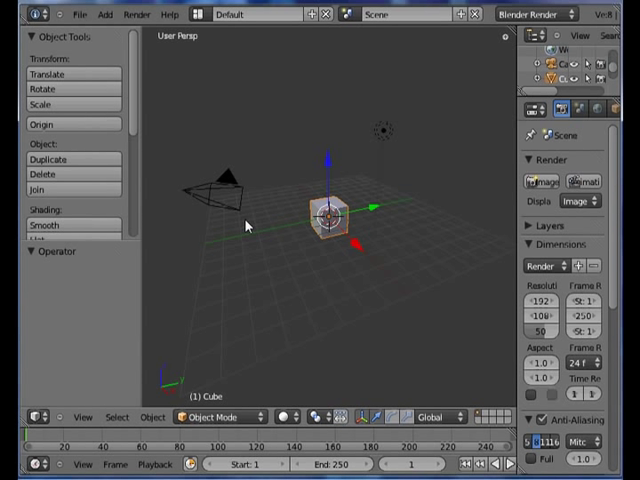
pyautogui.moveTo(250, 238)
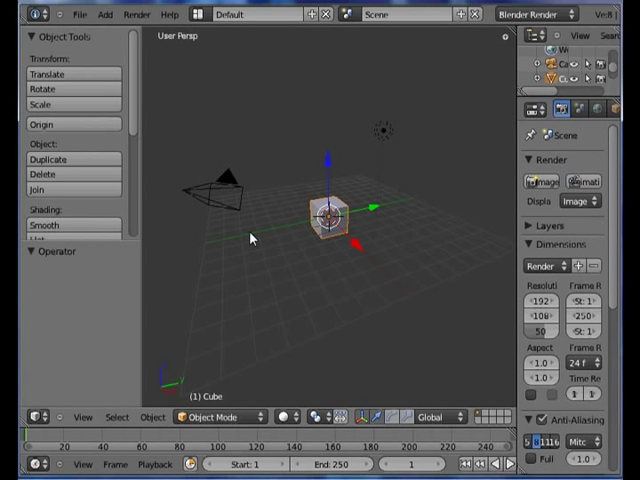
pyautogui.moveTo(476, 262)
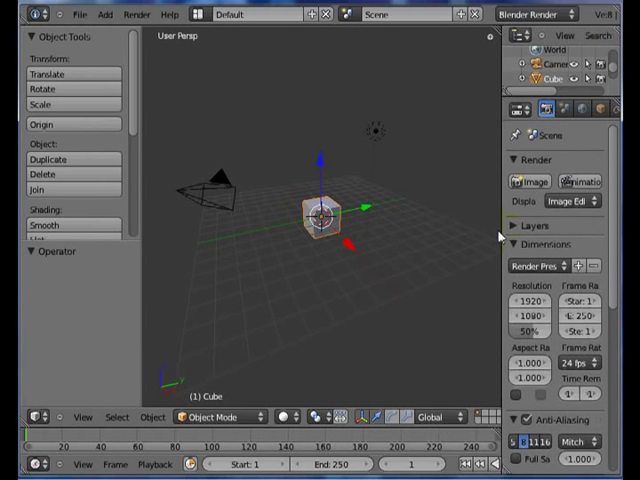
pyautogui.moveTo(410, 282)
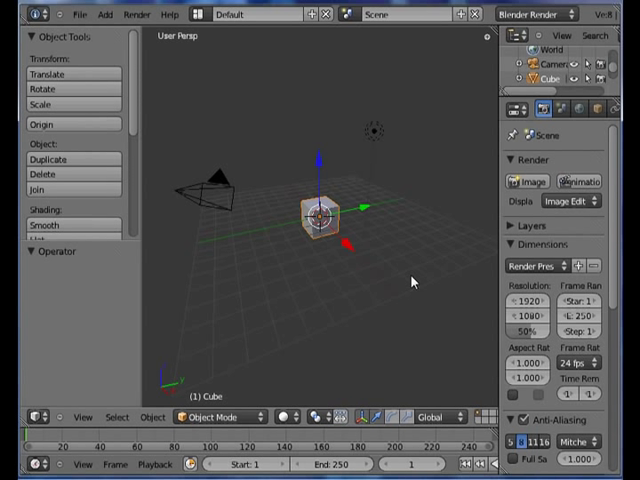
pyautogui.moveTo(112, 92)
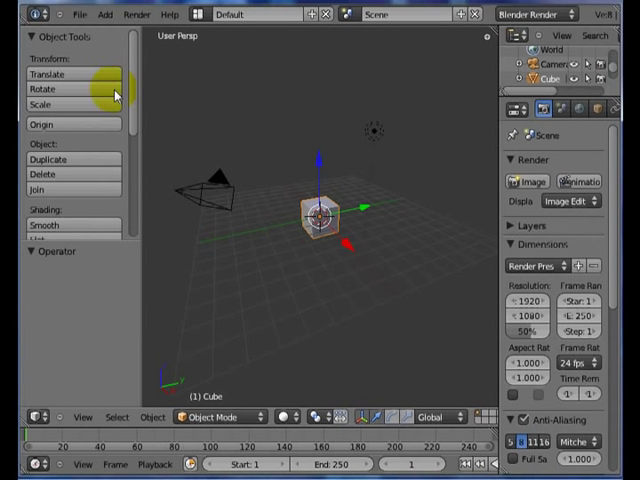
pyautogui.moveTo(472, 132)
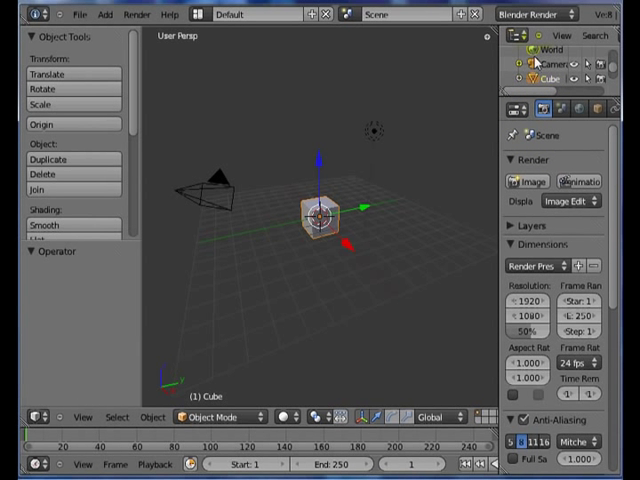
pyautogui.moveTo(520, 36)
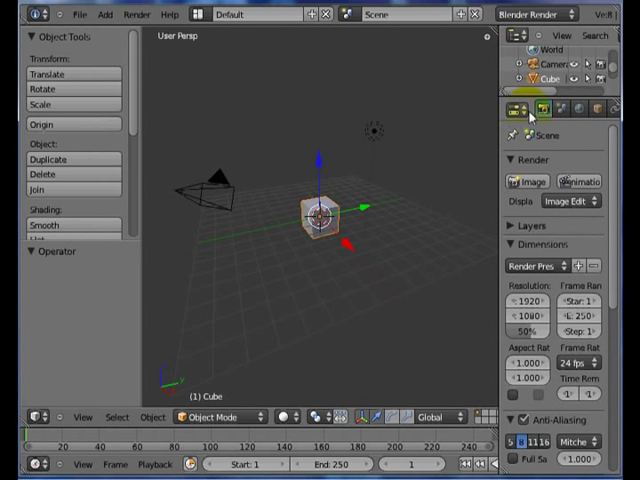
pyautogui.moveTo(522, 110)
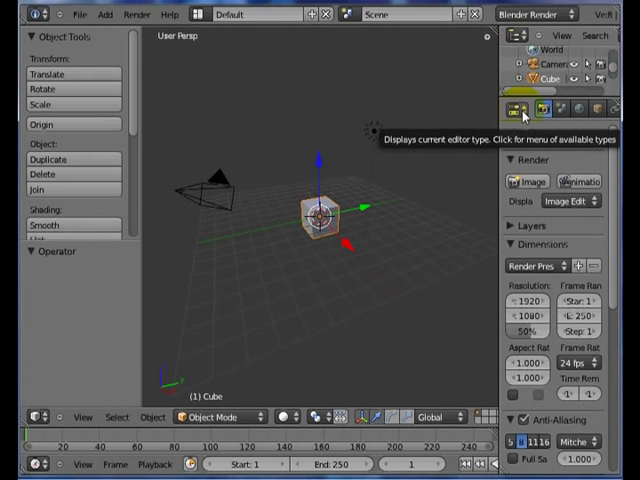
pyautogui.click(518, 108)
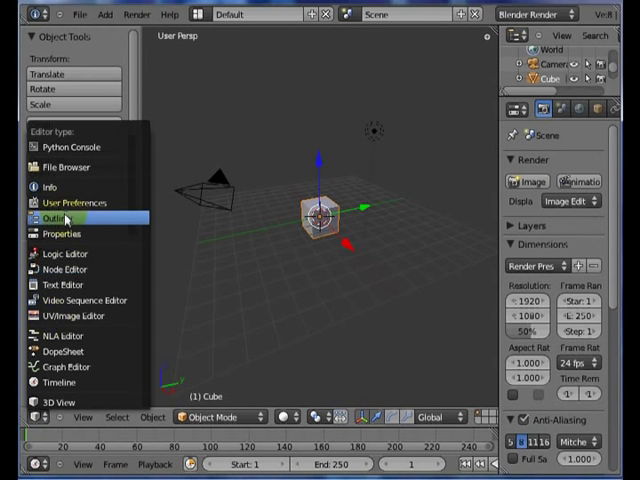
pyautogui.moveTo(62, 284)
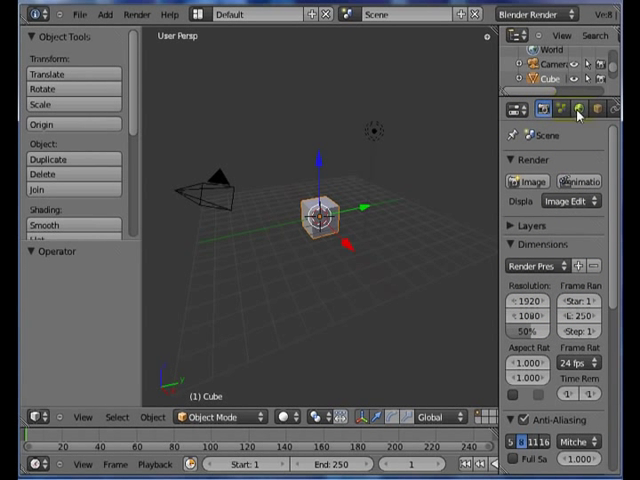
pyautogui.moveTo(580, 108)
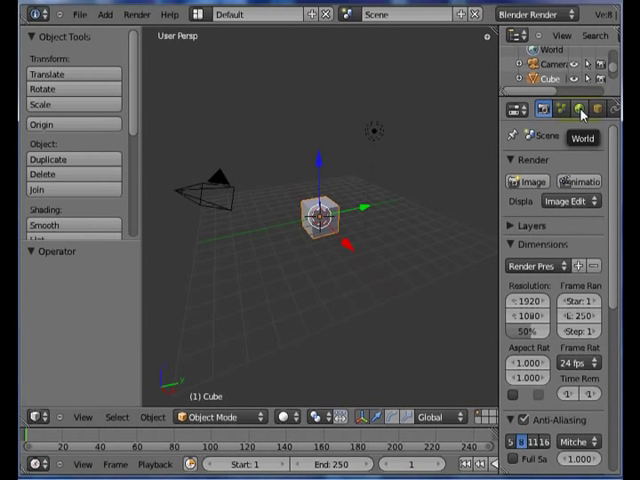
pyautogui.click(512, 108)
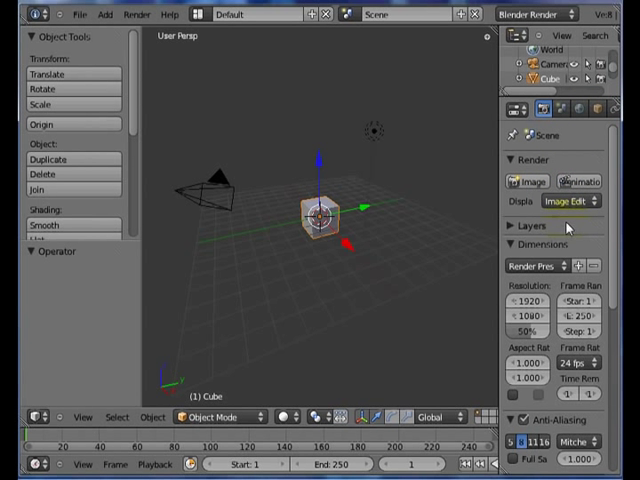
pyautogui.click(578, 108)
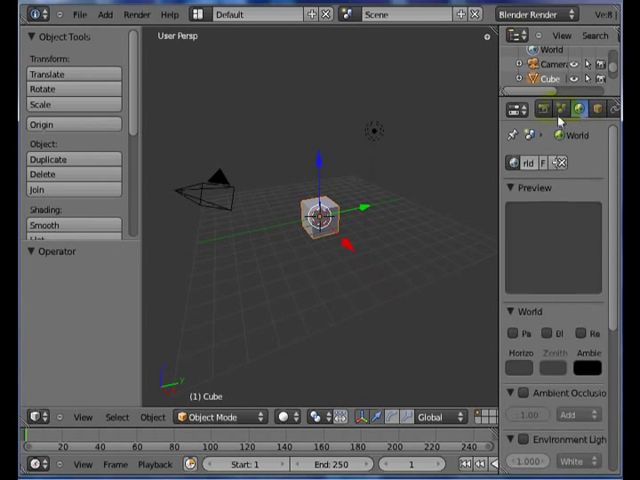
pyautogui.click(518, 108)
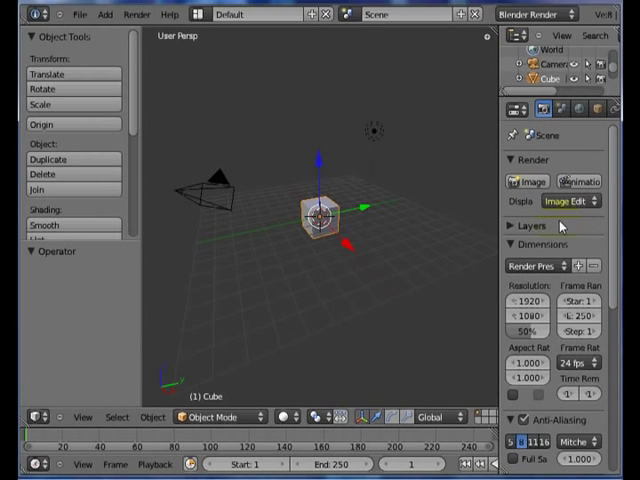
pyautogui.scroll(-3)
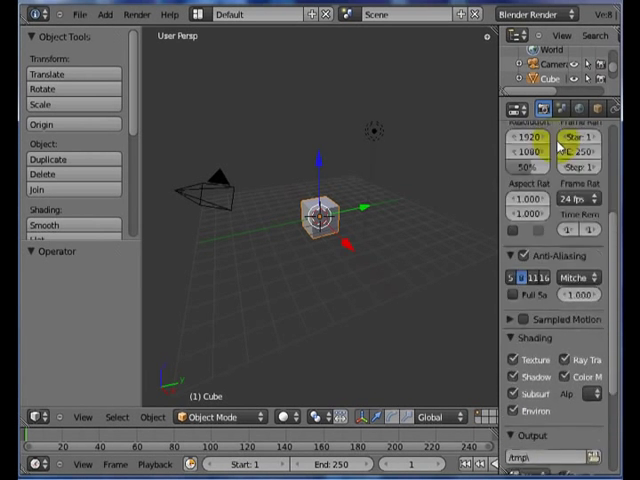
pyautogui.scroll(-3)
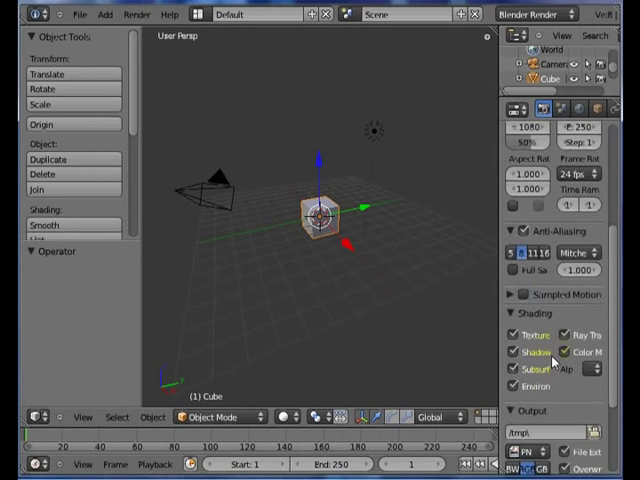
pyautogui.scroll(-3)
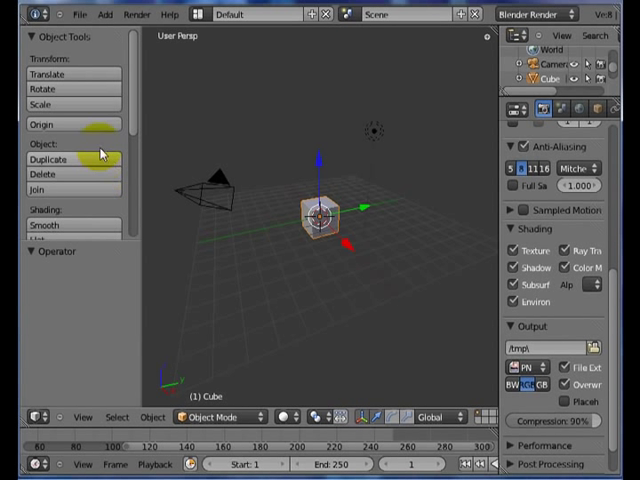
pyautogui.moveTo(40, 172)
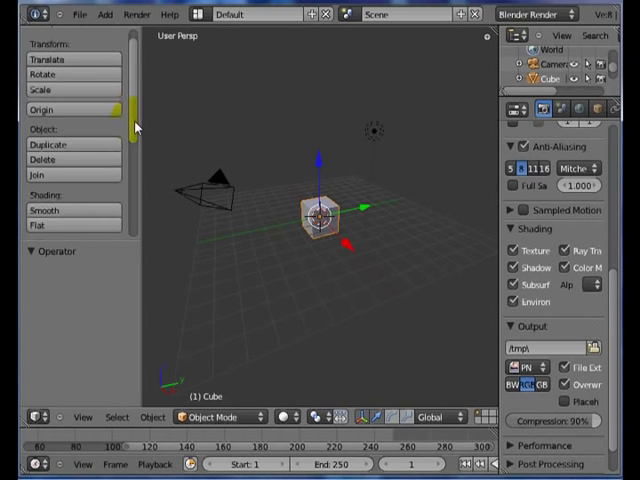
# Step: Scroll through the object tools list and back to its top
pyautogui.scroll(-3)
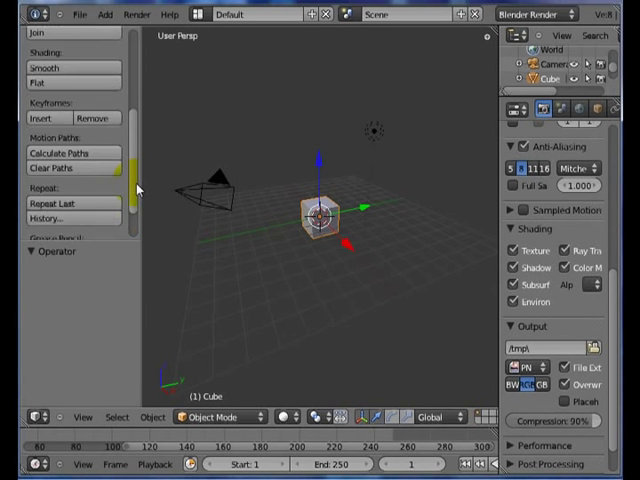
pyautogui.scroll(3)
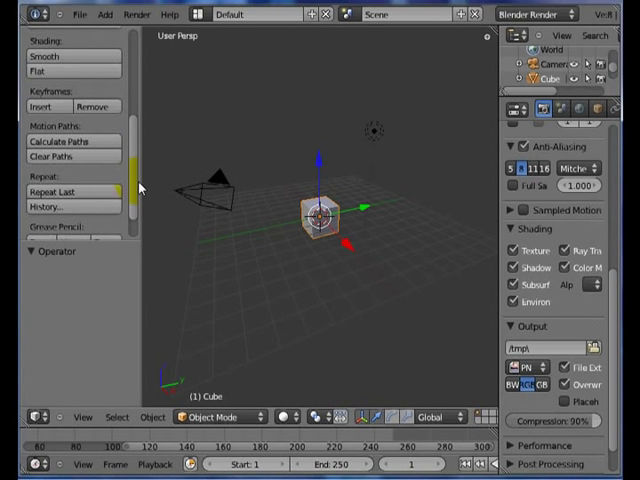
pyautogui.scroll(-3)
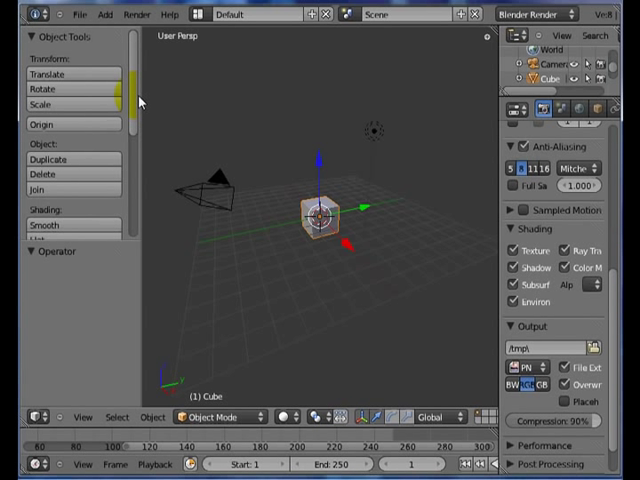
pyautogui.moveTo(156, 166)
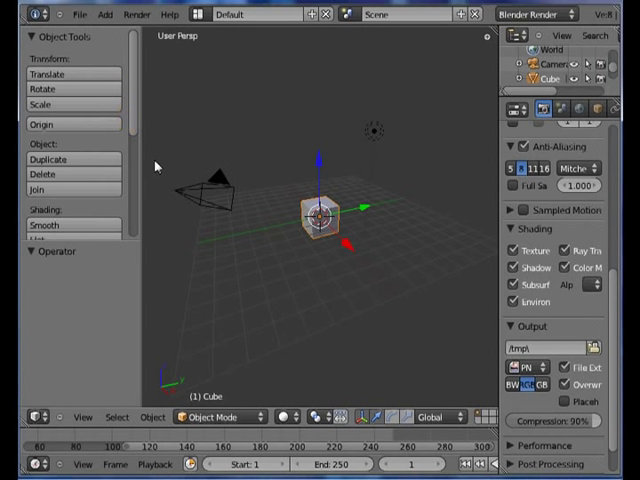
pyautogui.moveTo(160, 202)
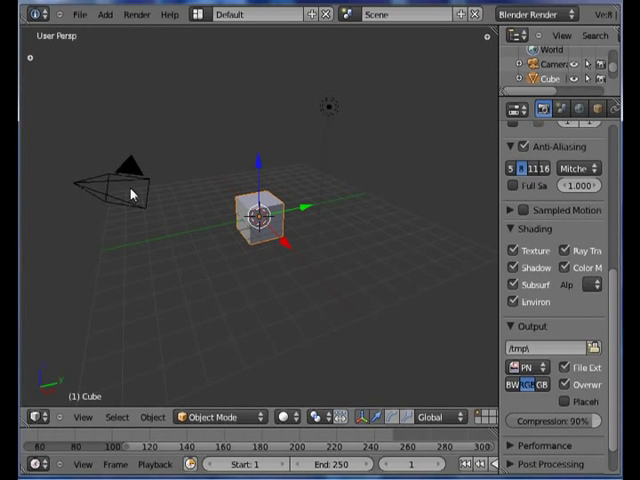
pyautogui.moveTo(484, 42)
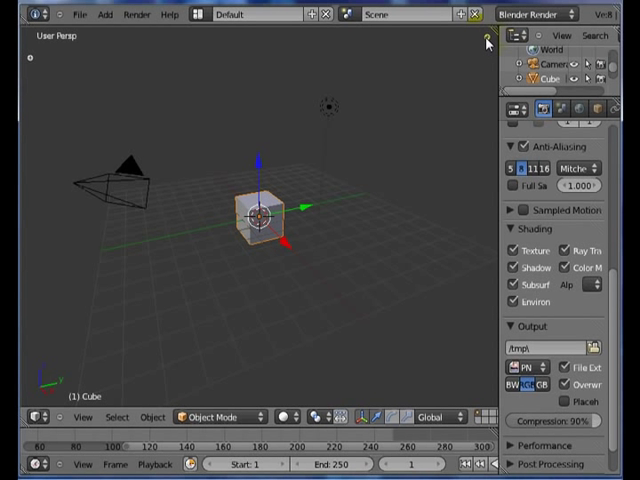
# Step: Show the cube's transform panel in the 3D view (N) and browse its panels
pyautogui.press('n')
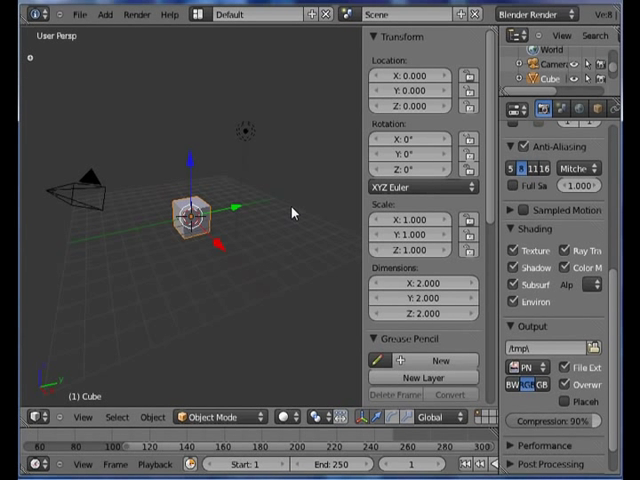
pyautogui.moveTo(296, 224)
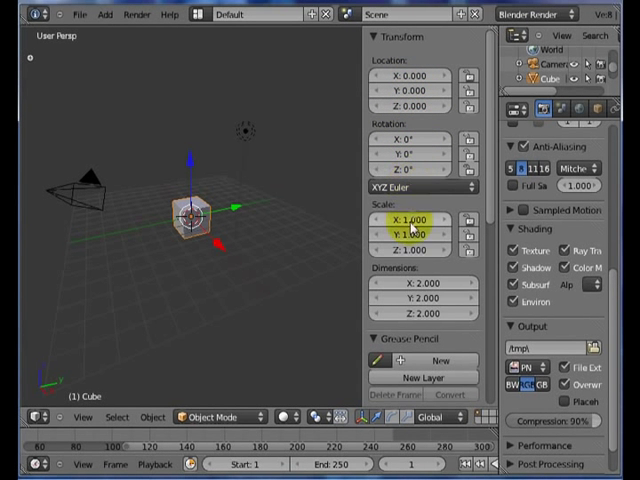
pyautogui.scroll(-3)
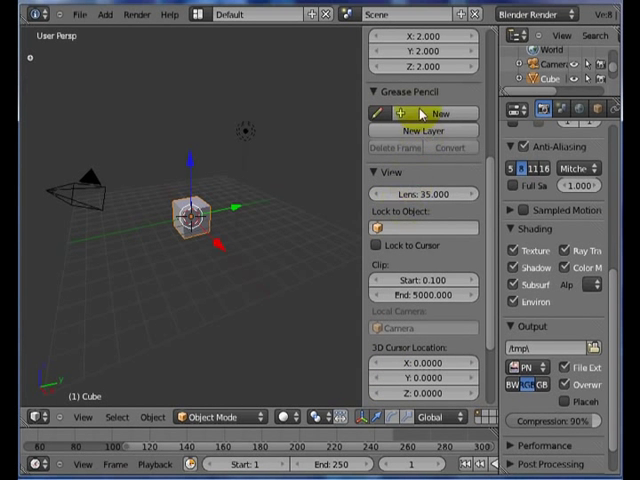
pyautogui.scroll(-3)
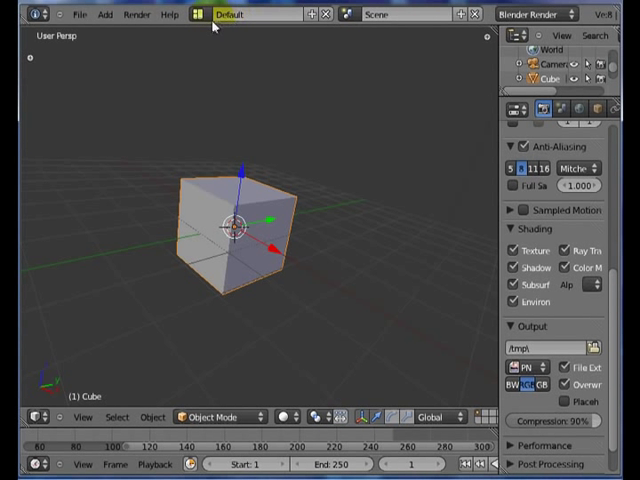
pyautogui.click(230, 14)
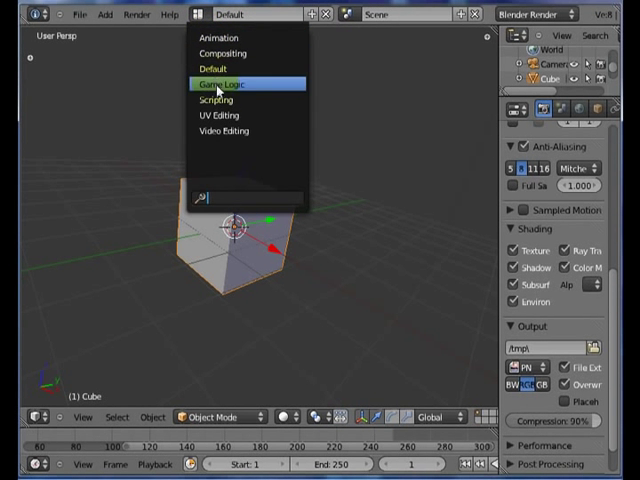
pyautogui.click(220, 36)
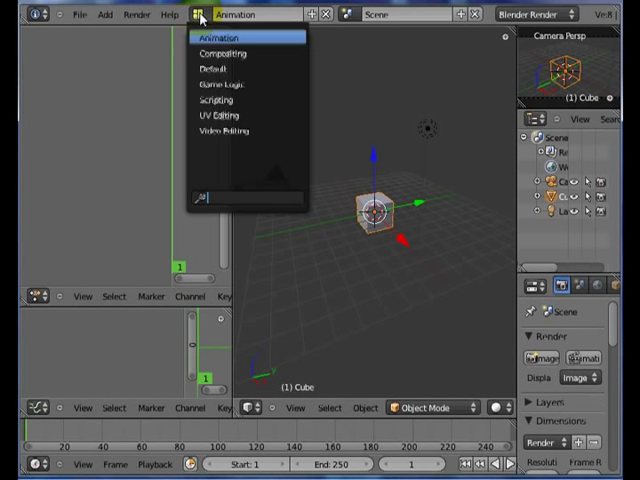
pyautogui.moveTo(218, 116)
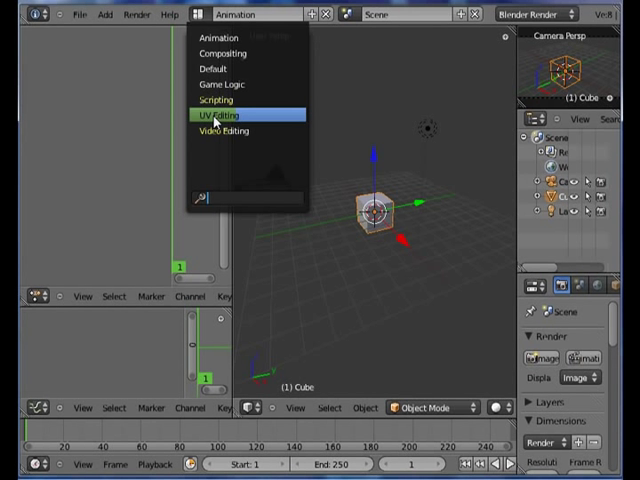
pyautogui.moveTo(220, 84)
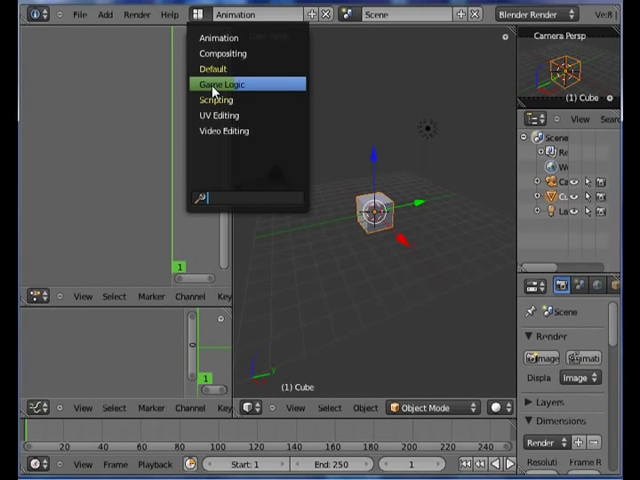
pyautogui.click(216, 84)
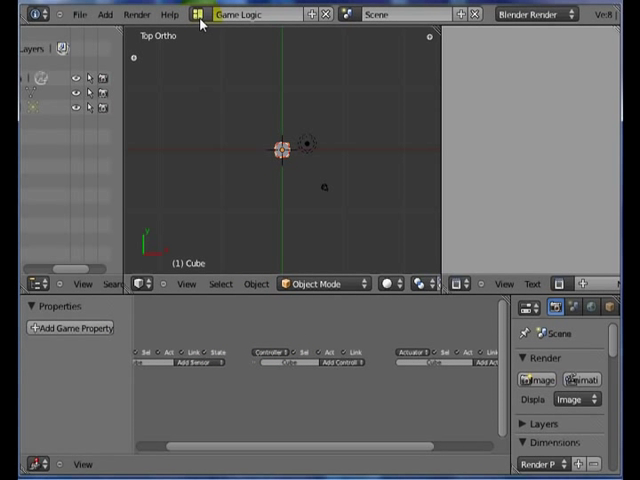
pyautogui.click(250, 14)
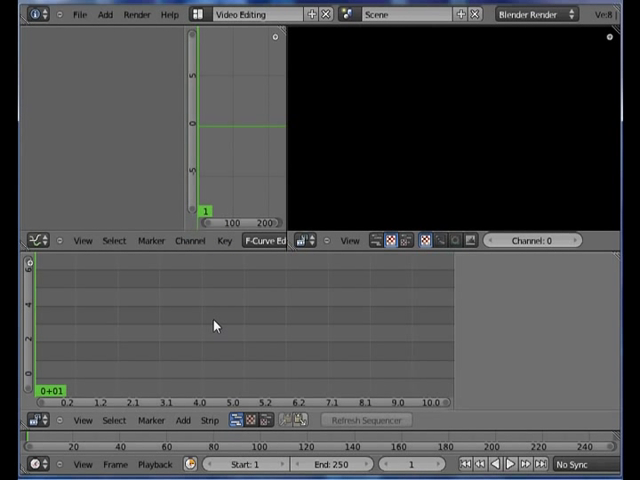
pyautogui.moveTo(290, 352)
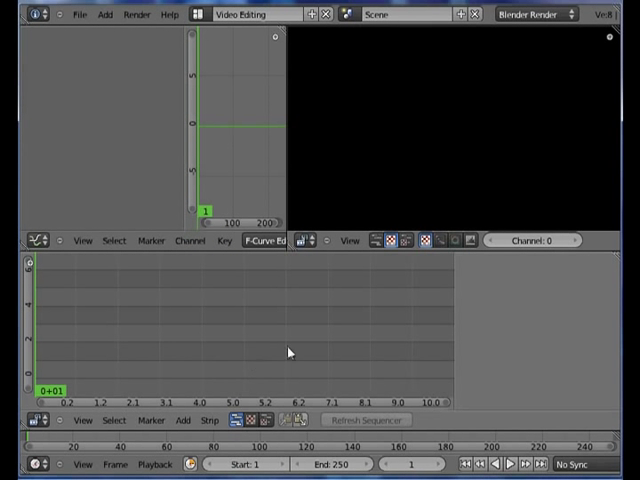
pyautogui.moveTo(204, 344)
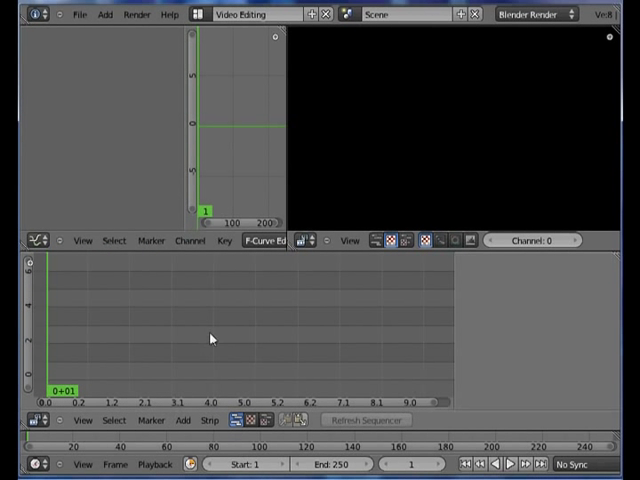
pyautogui.moveTo(232, 364)
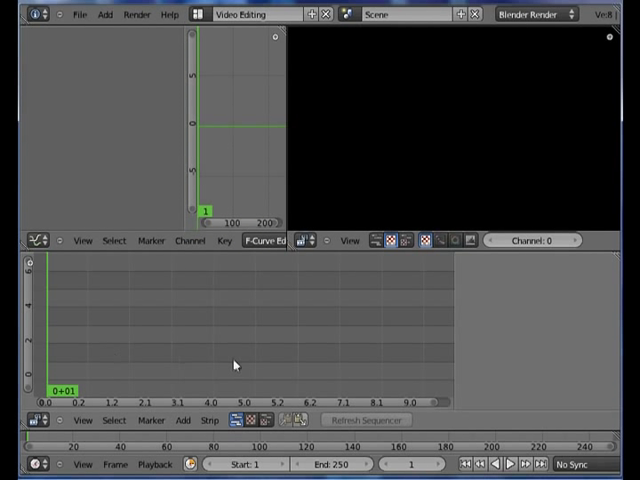
pyautogui.moveTo(344, 362)
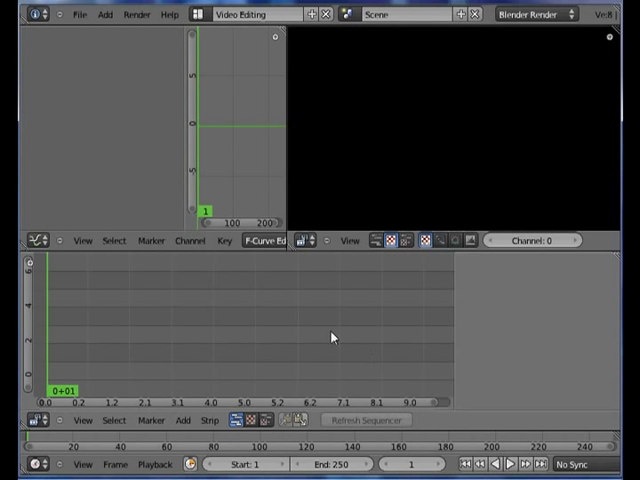
pyautogui.click(250, 14)
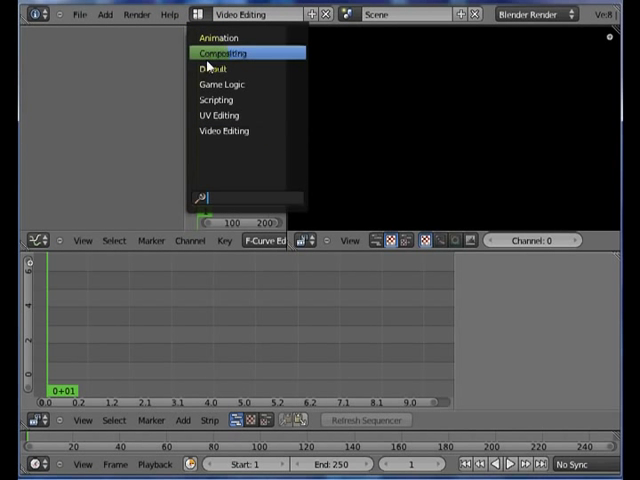
pyautogui.click(210, 68)
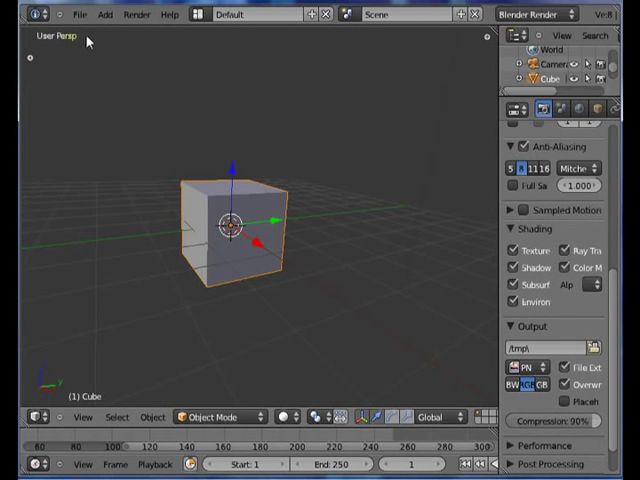
# Step: Bring up the Save As browser and navigate up from Documents to C:\Users\
pyautogui.click(80, 14)
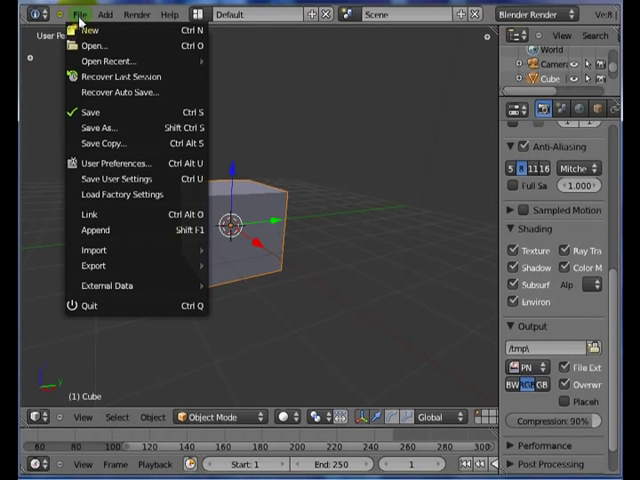
pyautogui.click(96, 128)
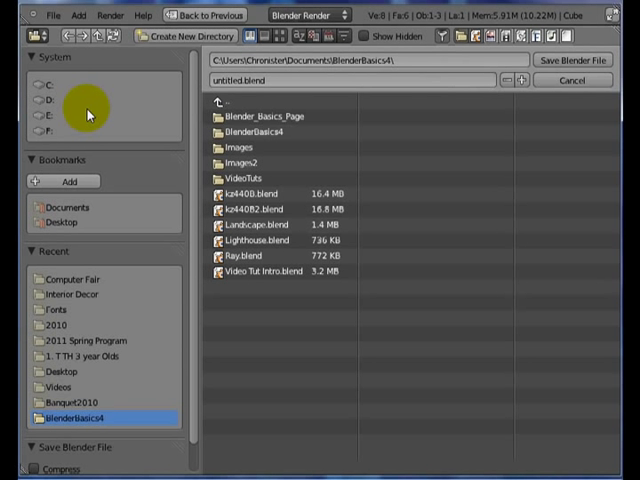
pyautogui.moveTo(170, 126)
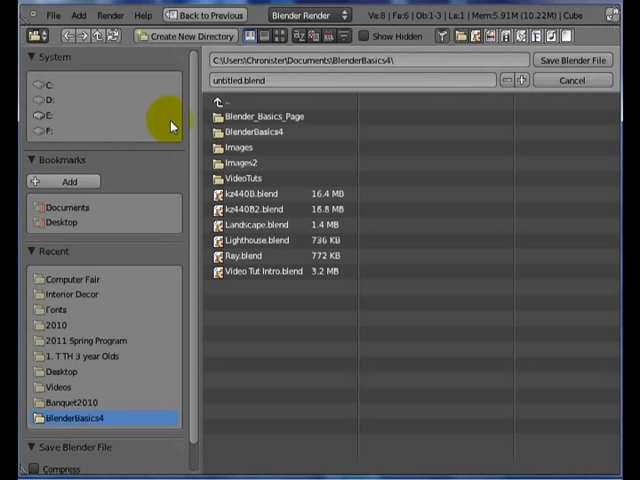
pyautogui.click(224, 100)
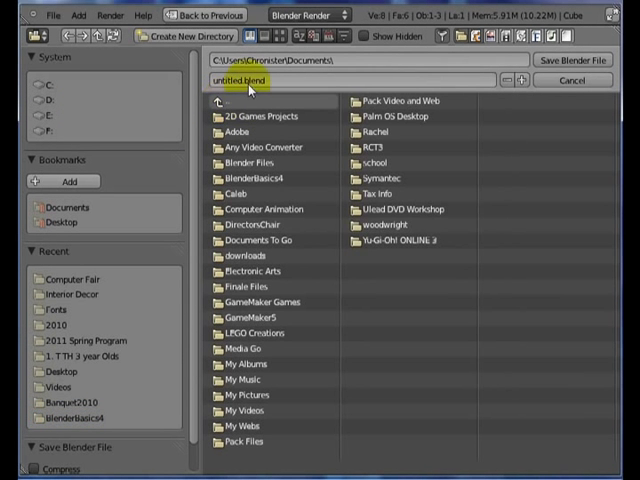
pyautogui.moveTo(398, 60)
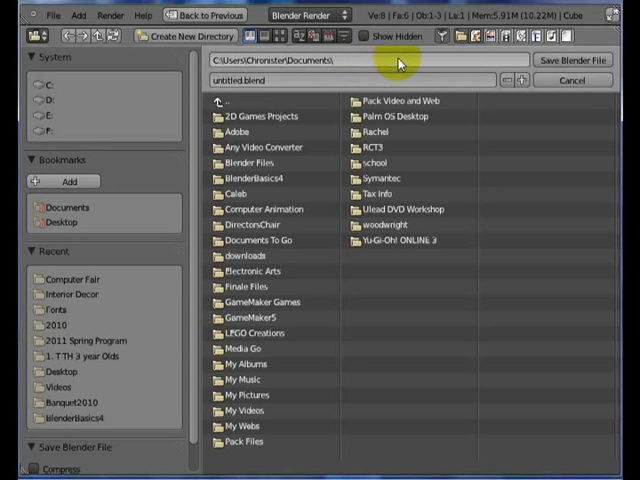
pyautogui.moveTo(356, 80)
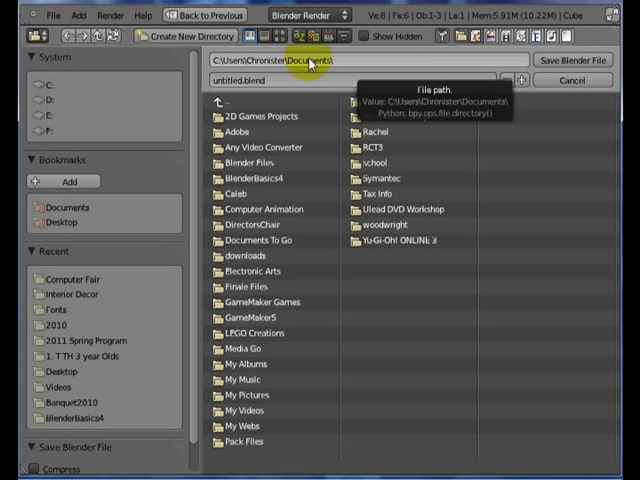
pyautogui.click(218, 100)
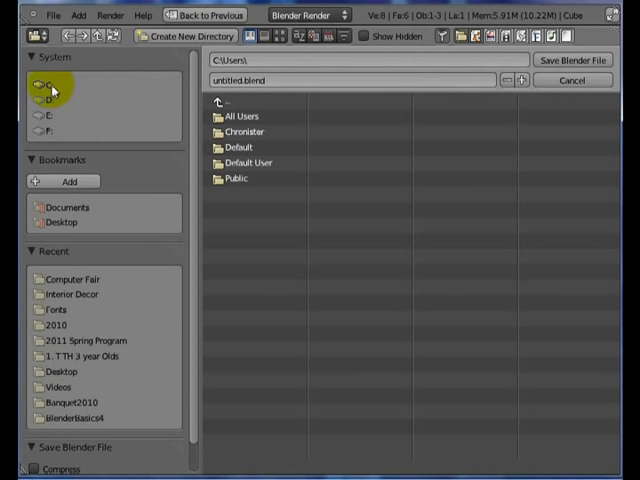
pyautogui.moveTo(48, 122)
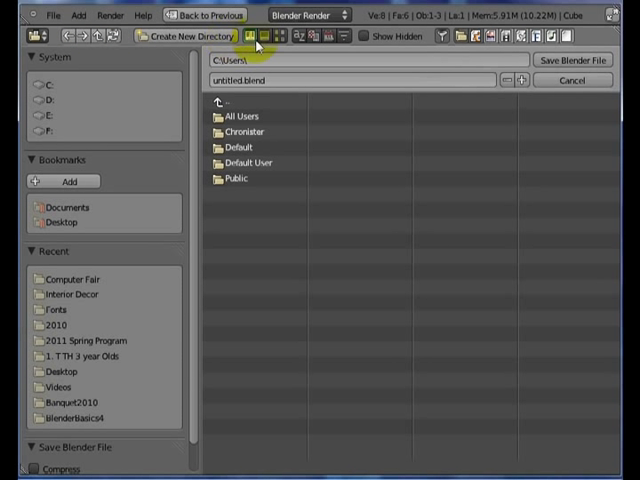
# Step: Switch the browser to large thumbnails and look inside All Users before returning to Users
pyautogui.click(276, 36)
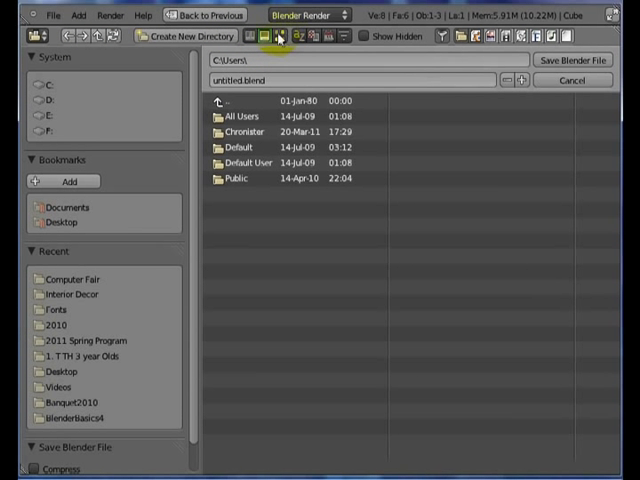
pyautogui.click(278, 36)
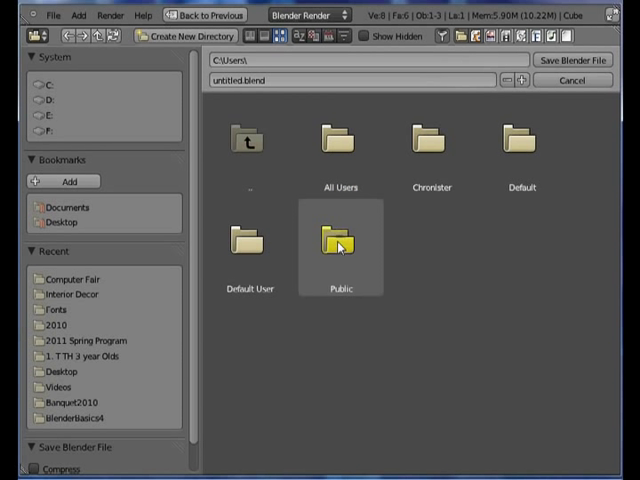
pyautogui.doubleClick(340, 144)
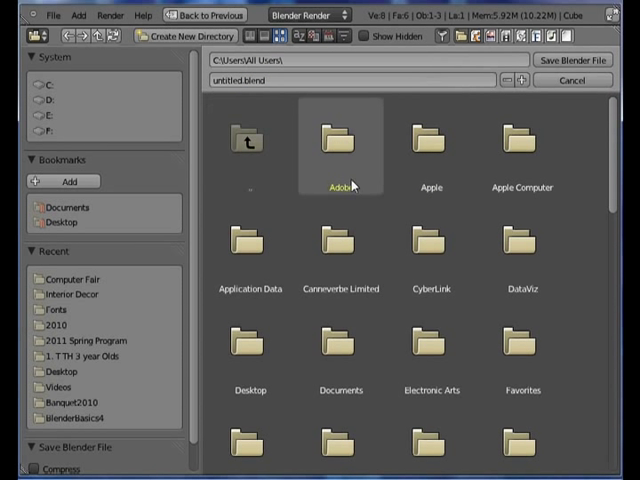
pyautogui.doubleClick(340, 140)
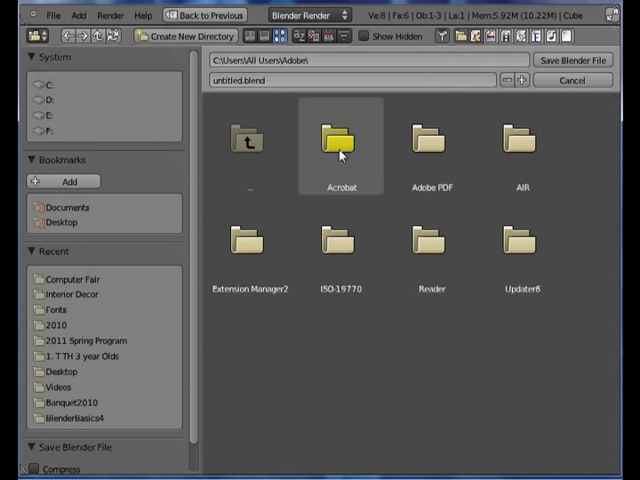
pyautogui.click(248, 140)
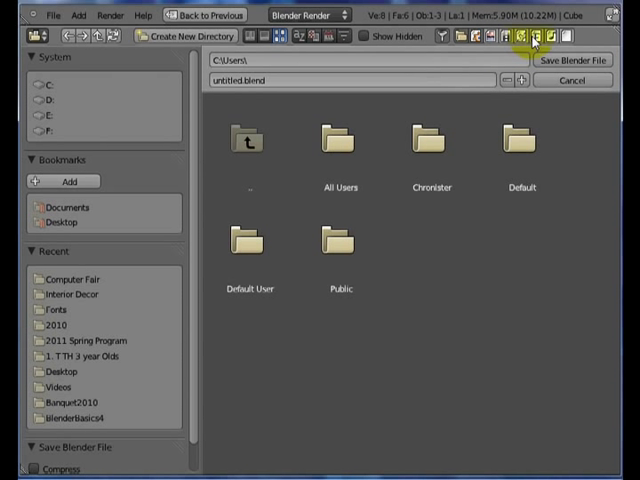
pyautogui.moveTo(476, 36)
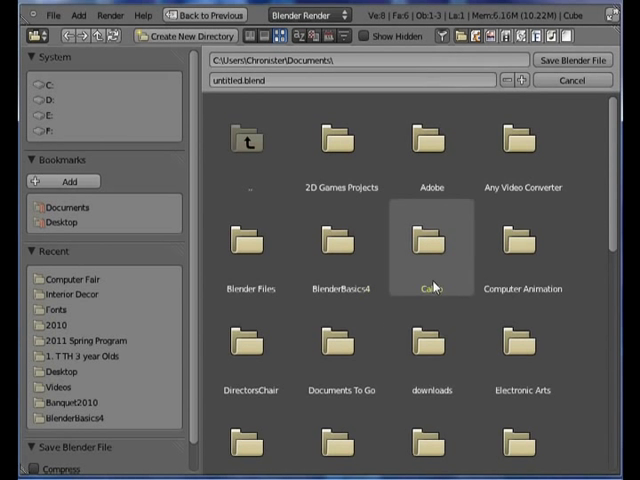
# Step: Browse to the BlenderBasics4 folder inside Documents listing its .blend files
pyautogui.scroll(-3)
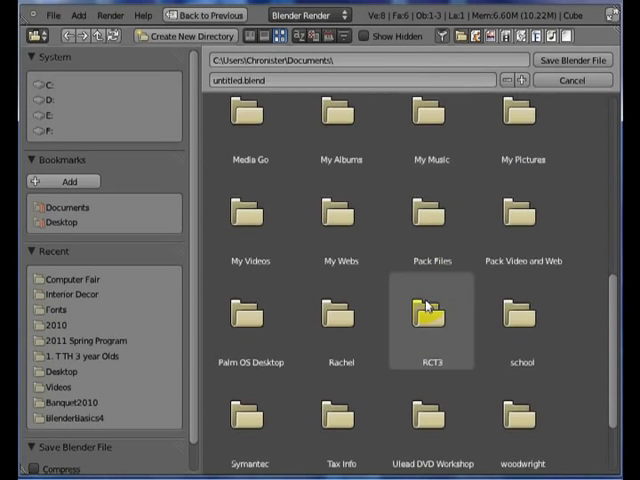
pyautogui.scroll(3)
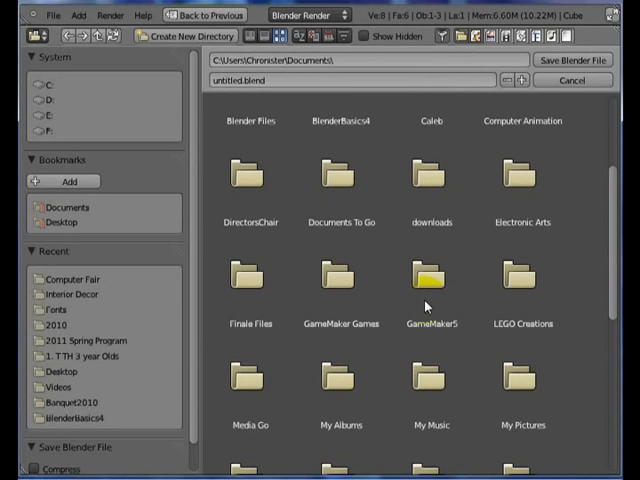
pyautogui.scroll(3)
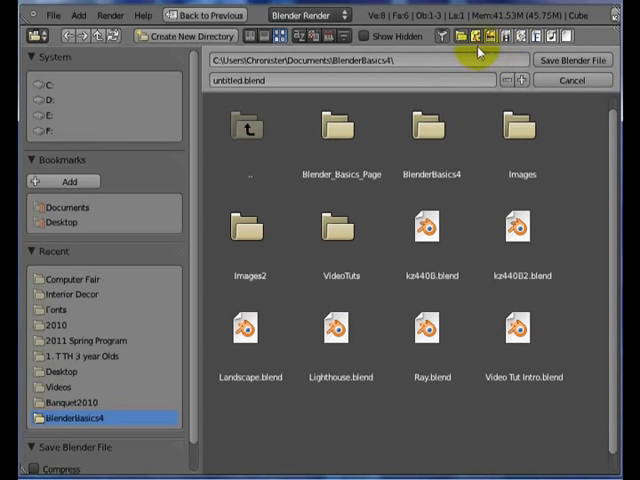
# Step: Save the scene as untitled.blend in BlenderBasics4 and return to the 3D view
pyautogui.click(476, 36)
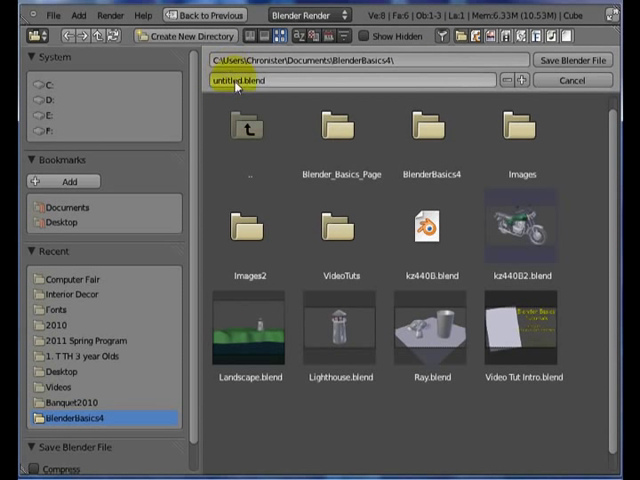
pyautogui.moveTo(578, 60)
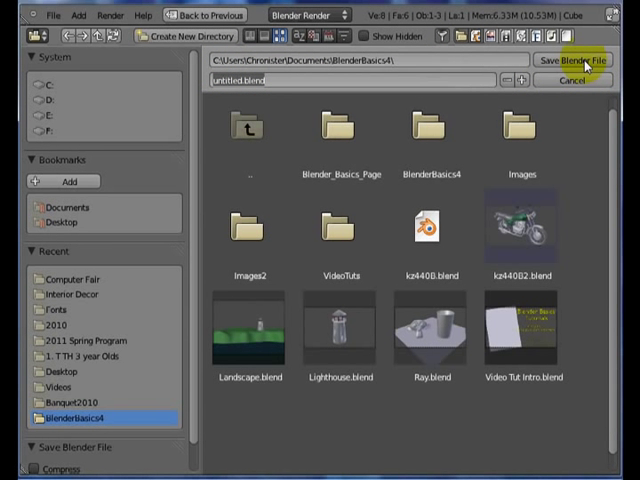
pyautogui.click(576, 60)
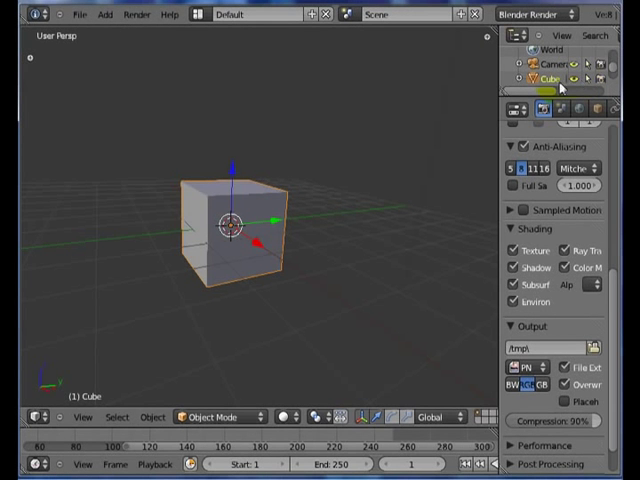
pyautogui.click(80, 14)
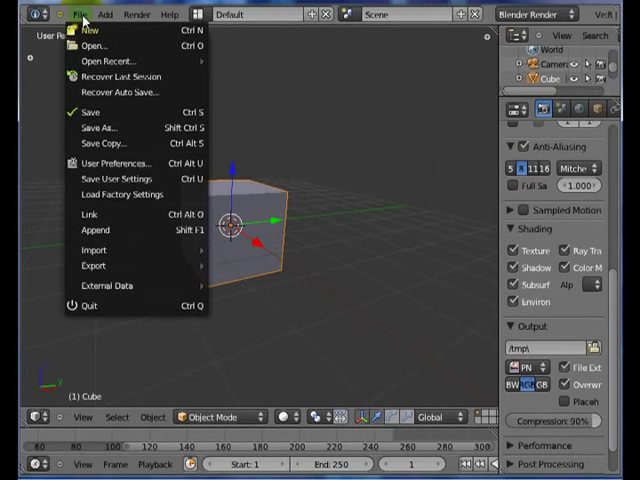
pyautogui.moveTo(92, 264)
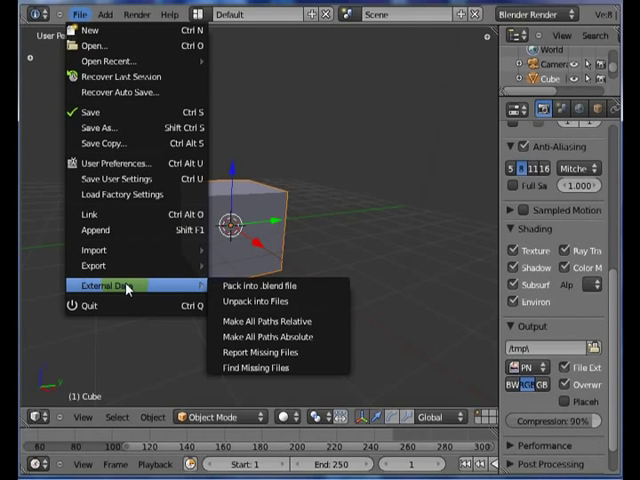
pyautogui.moveTo(278, 288)
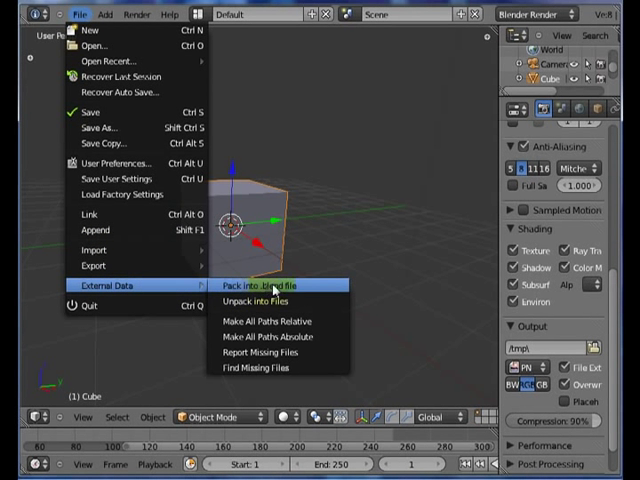
pyautogui.moveTo(310, 286)
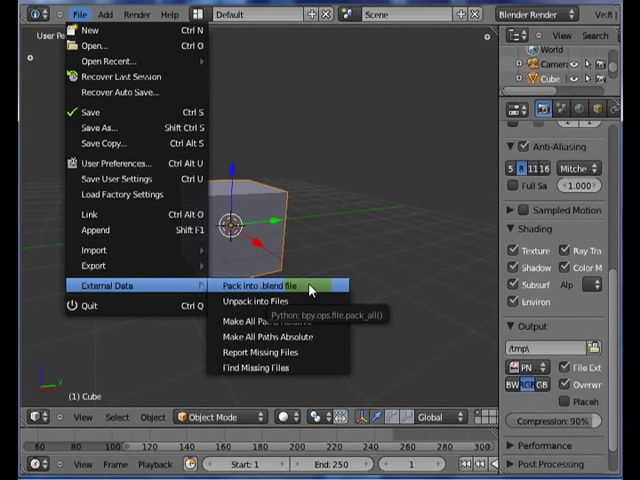
pyautogui.click(268, 286)
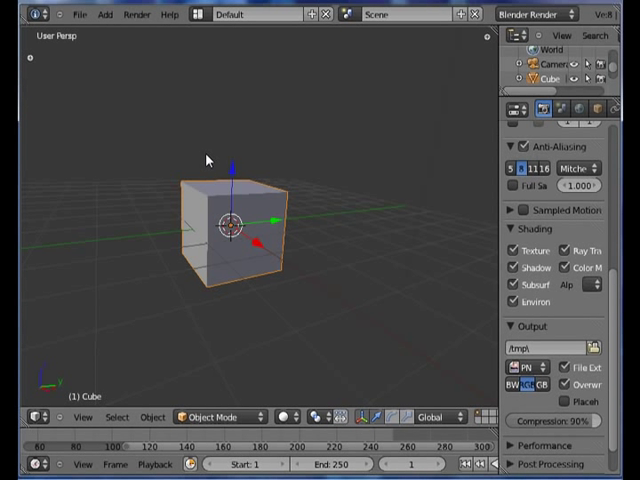
pyautogui.click(80, 12)
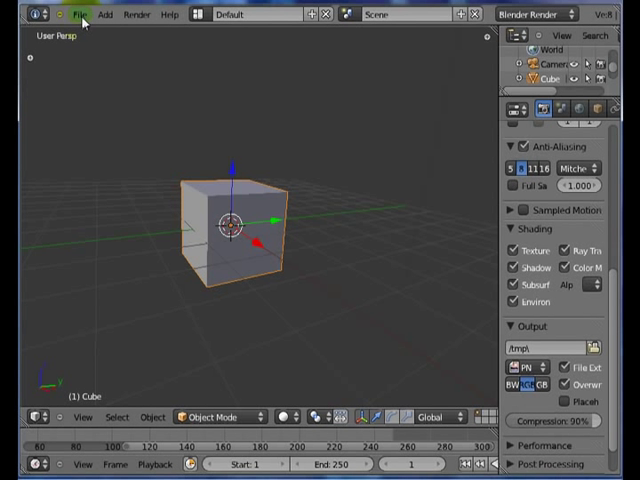
# Step: Open the User Preferences window from the File menu
pyautogui.click(76, 12)
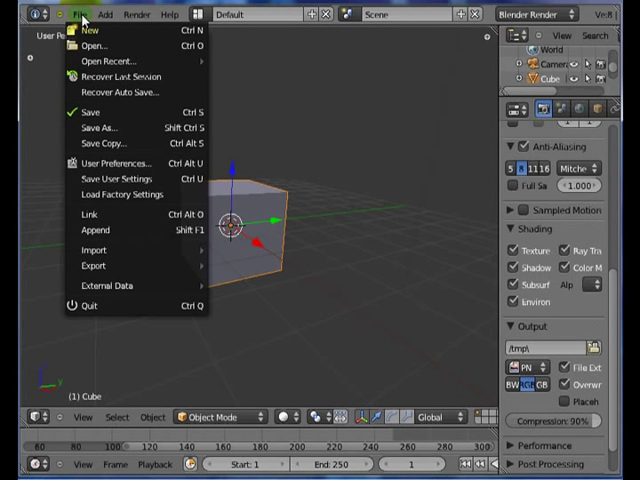
pyautogui.moveTo(116, 164)
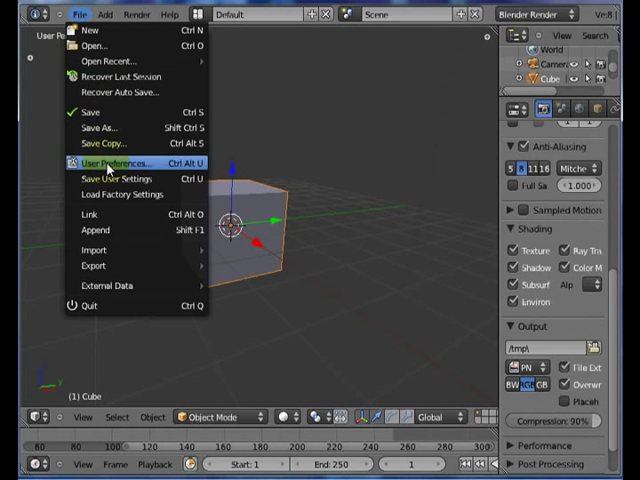
pyautogui.moveTo(108, 164)
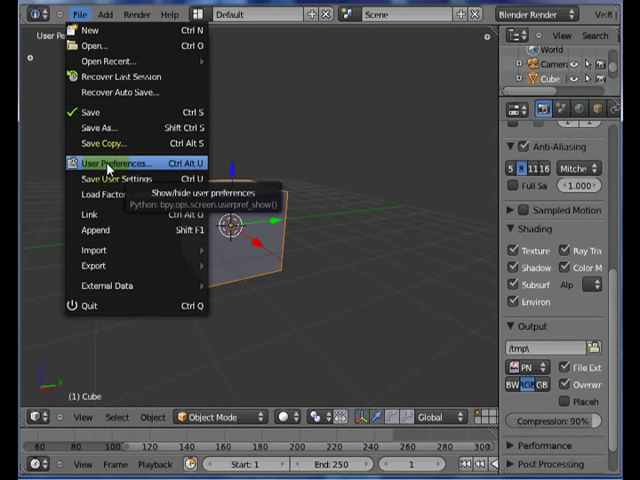
pyautogui.click(108, 164)
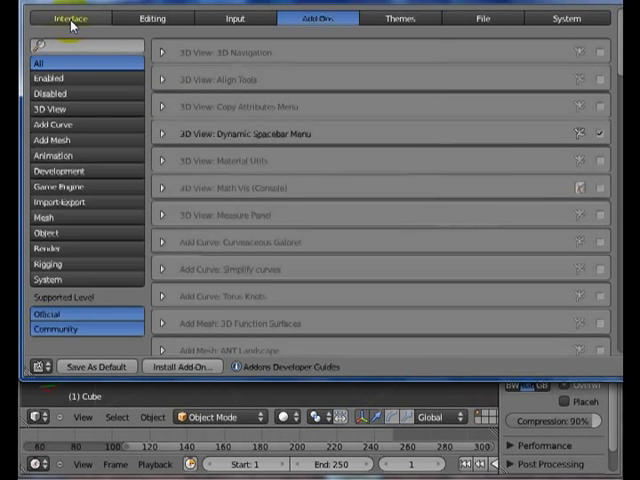
# Step: Review the Interface preferences, then switch to the Editing preferences
pyautogui.click(68, 18)
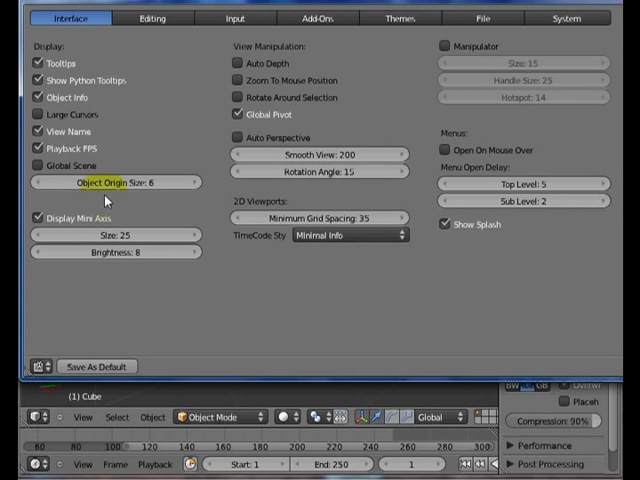
pyautogui.moveTo(142, 36)
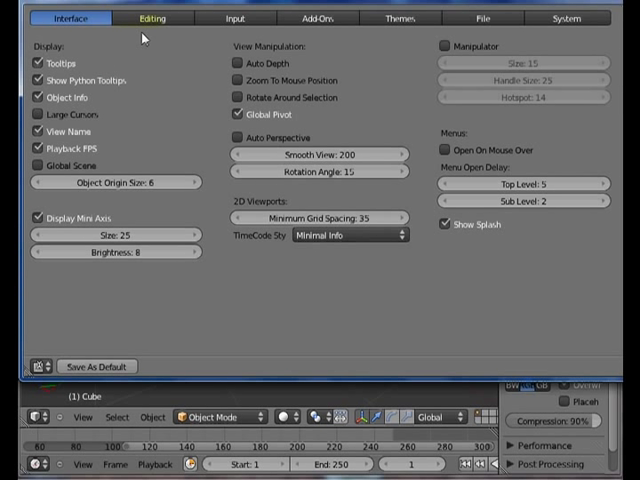
pyautogui.moveTo(68, 18)
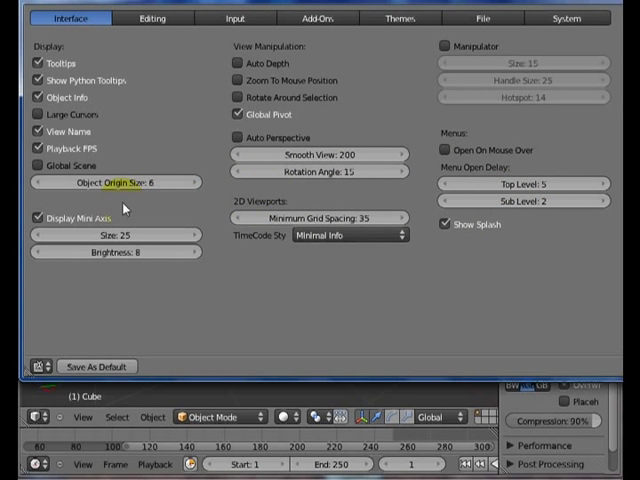
pyautogui.moveTo(116, 182)
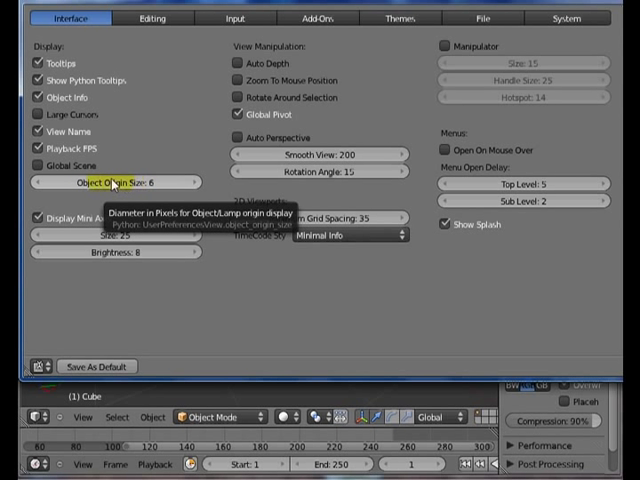
pyautogui.click(152, 18)
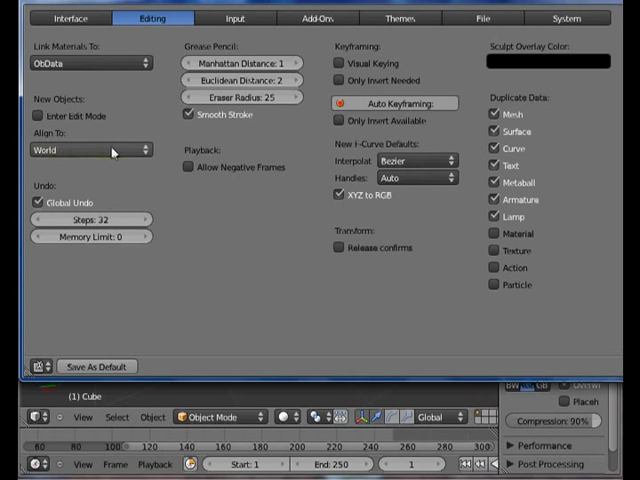
# Step: Set new objects to align to View instead of World
pyautogui.click(90, 150)
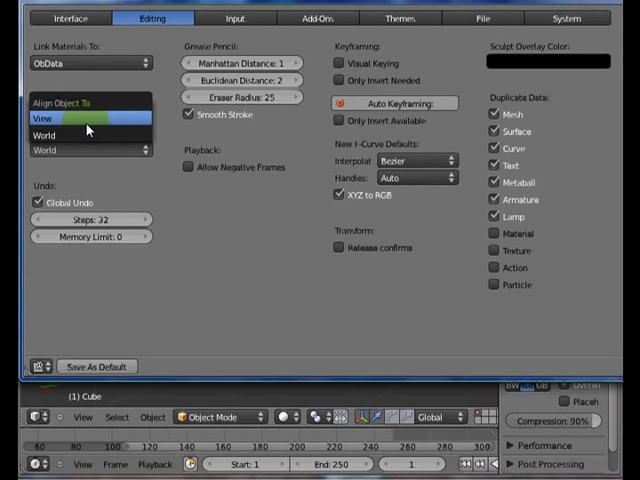
pyautogui.click(90, 126)
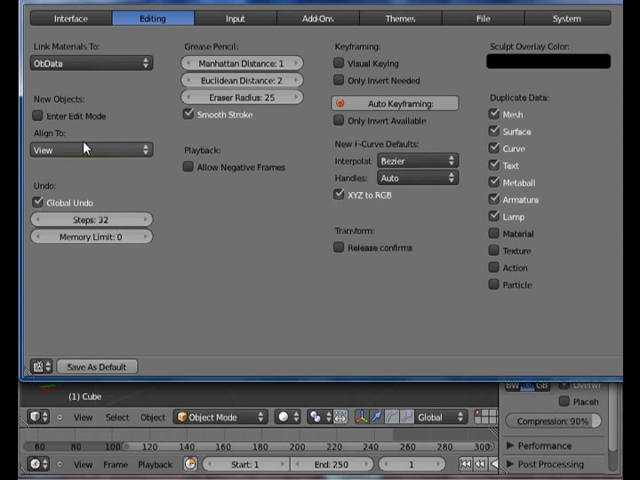
pyautogui.moveTo(128, 356)
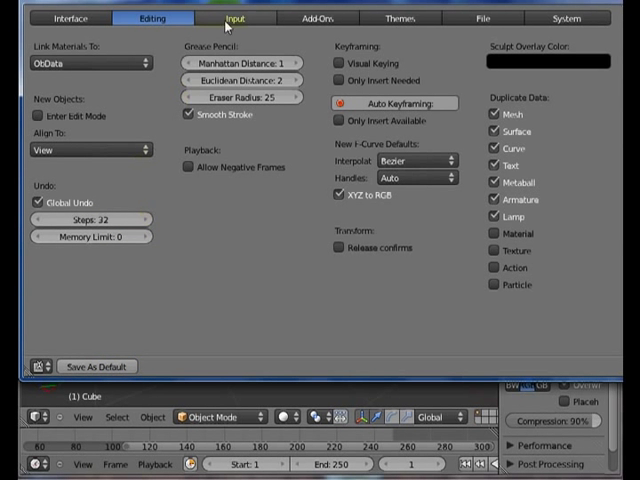
# Step: Show the Input preferences with mouse, numpad and keymap options
pyautogui.click(236, 18)
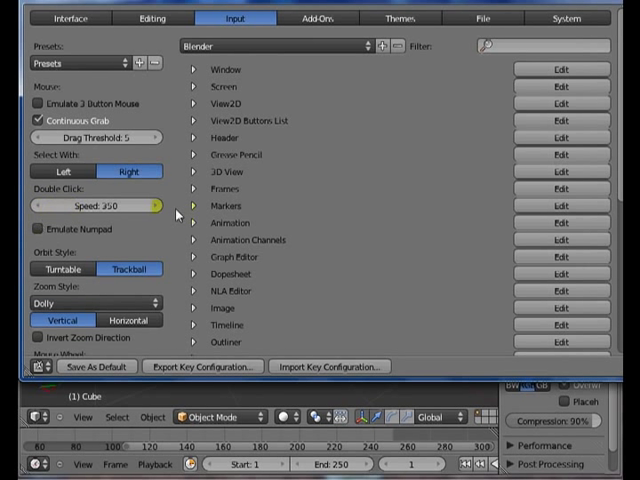
pyautogui.moveTo(482, 248)
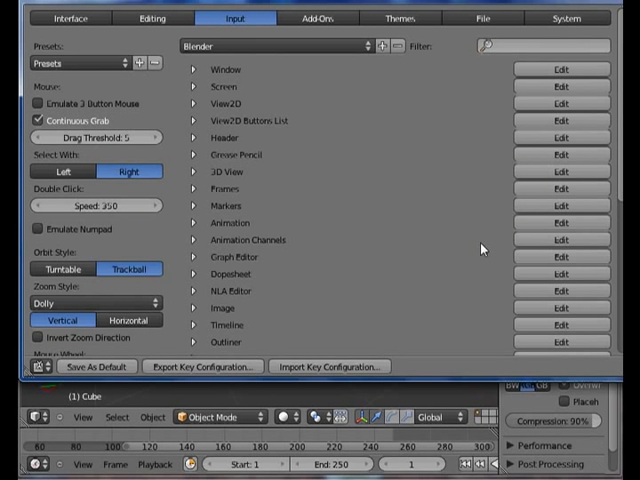
pyautogui.moveTo(400, 18)
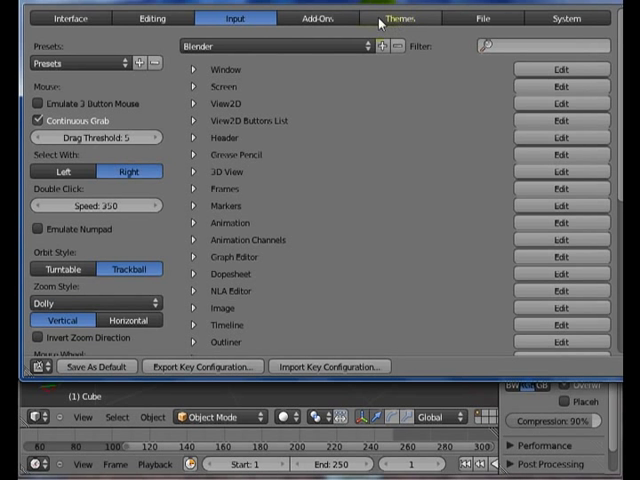
# Step: Switch User Preferences to Themes, showing the 3D View colour settings
pyautogui.click(400, 18)
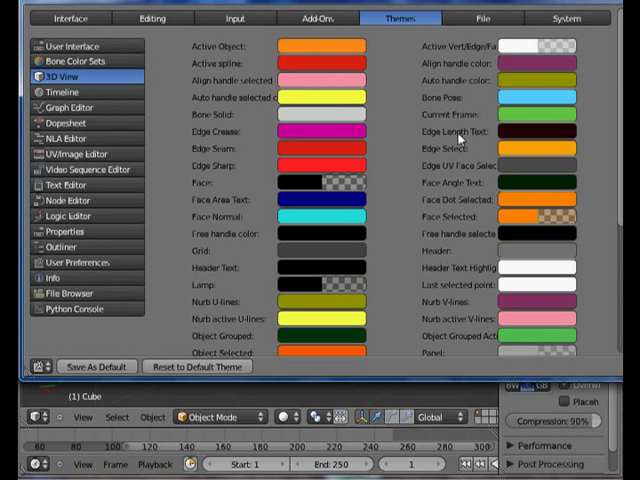
pyautogui.moveTo(264, 184)
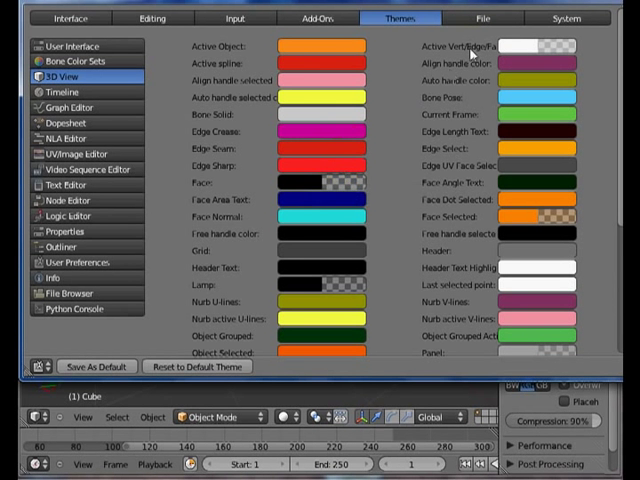
# Step: Switch User Preferences to File, showing file paths, save/load and auto-save settings
pyautogui.click(484, 16)
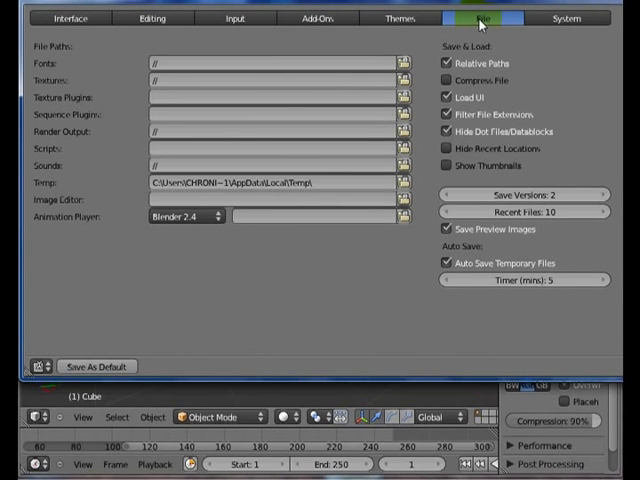
pyautogui.moveTo(200, 80)
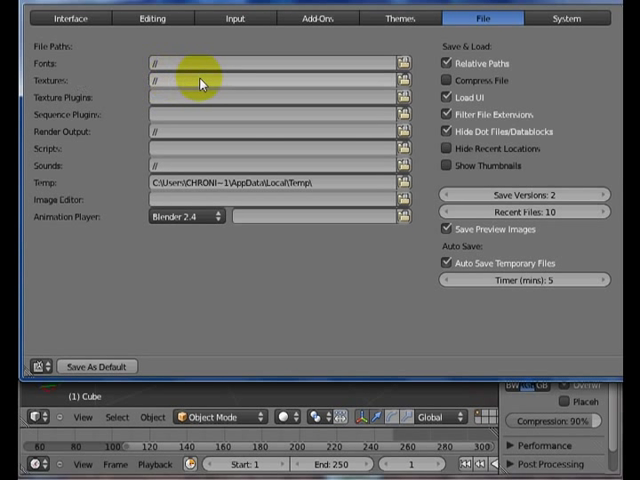
pyautogui.moveTo(304, 84)
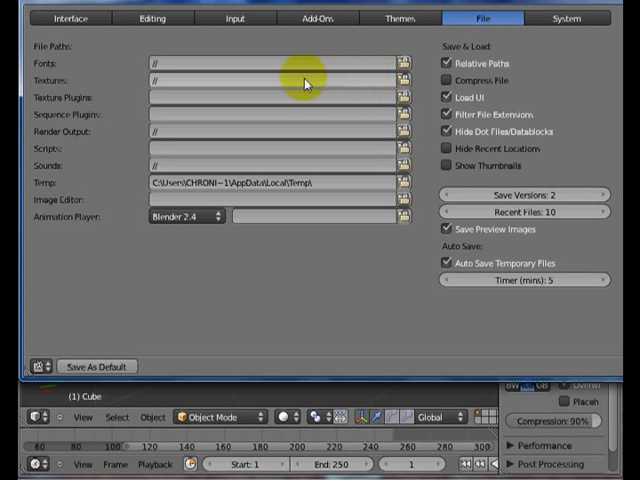
pyautogui.moveTo(184, 84)
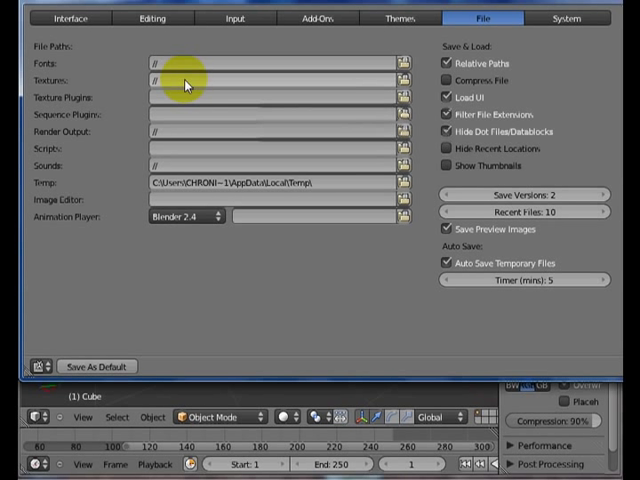
pyautogui.moveTo(128, 88)
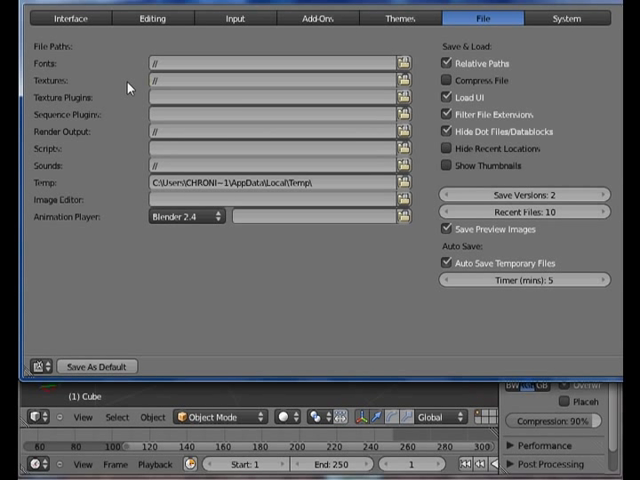
pyautogui.moveTo(188, 80)
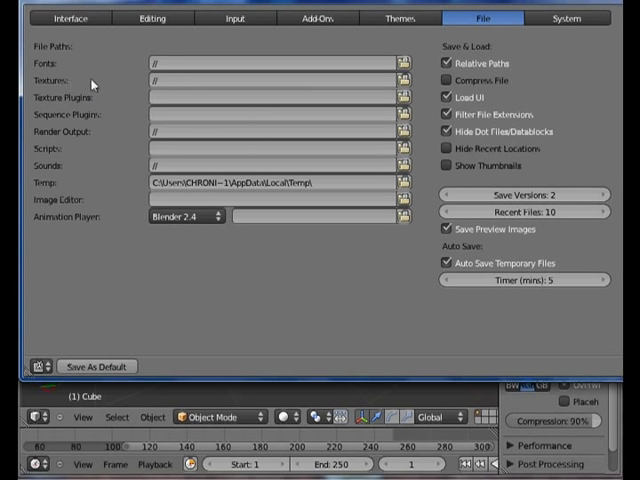
pyautogui.moveTo(222, 82)
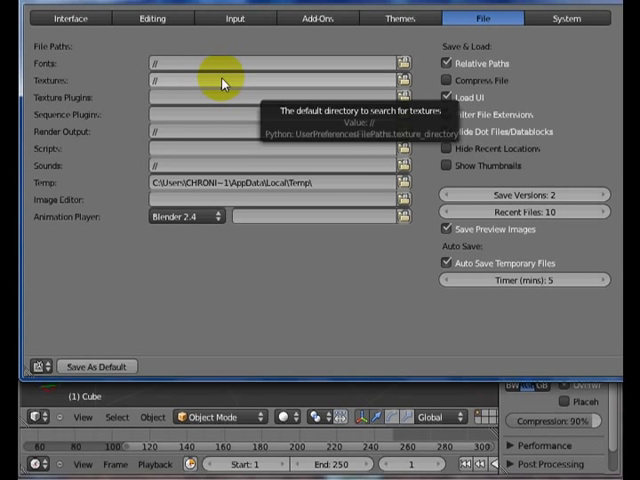
pyautogui.moveTo(378, 88)
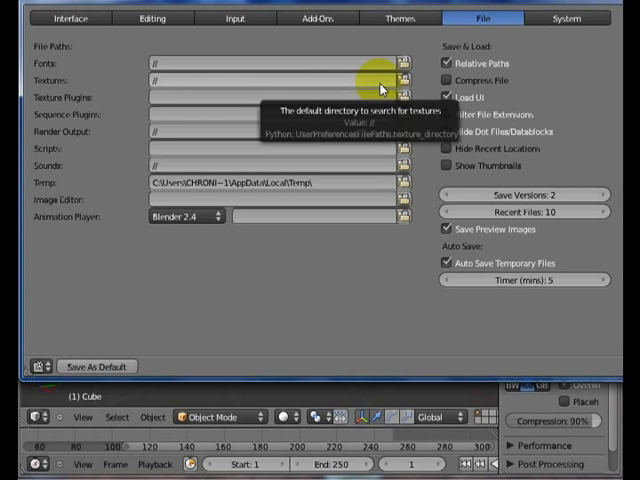
pyautogui.moveTo(376, 82)
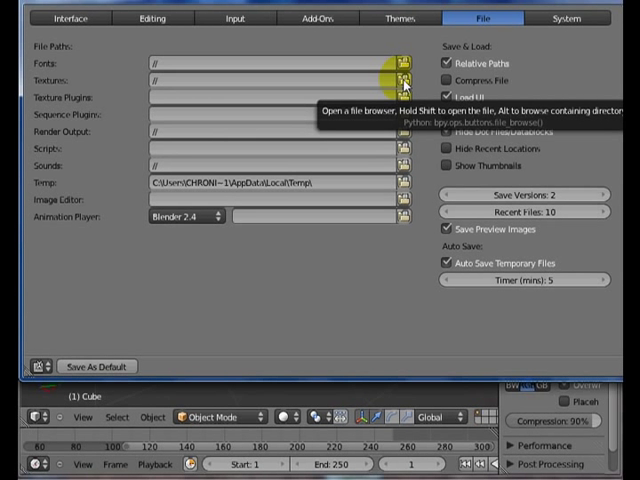
pyautogui.moveTo(218, 80)
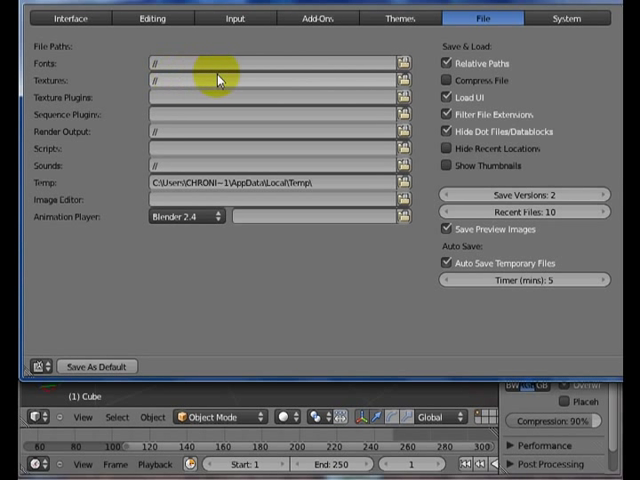
pyautogui.moveTo(132, 132)
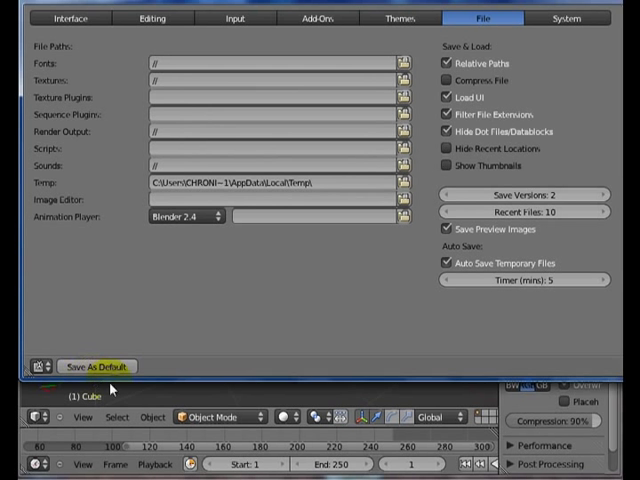
pyautogui.moveTo(348, 172)
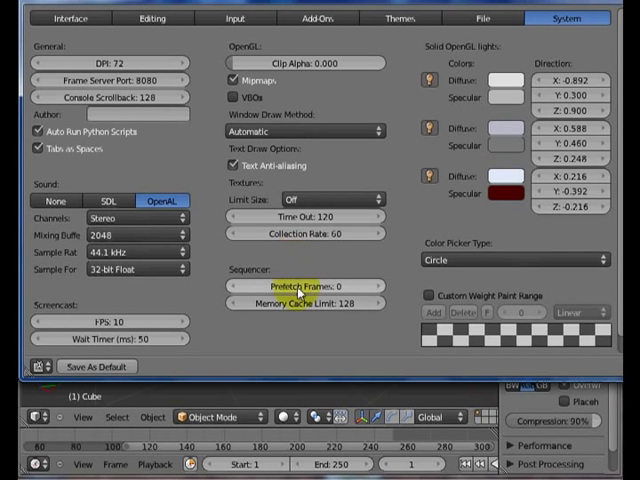
pyautogui.moveTo(276, 320)
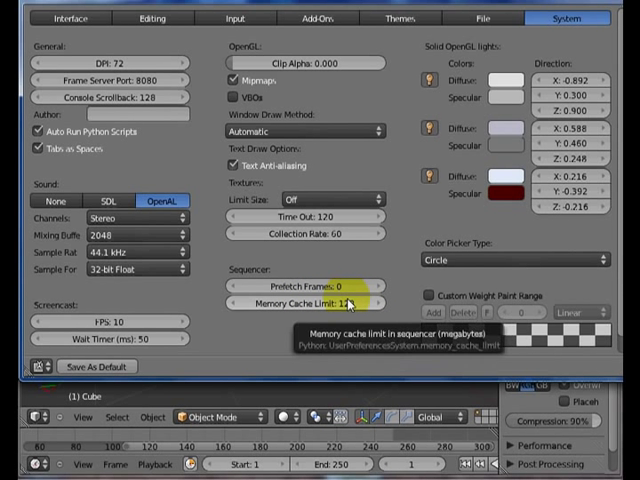
pyautogui.moveTo(148, 218)
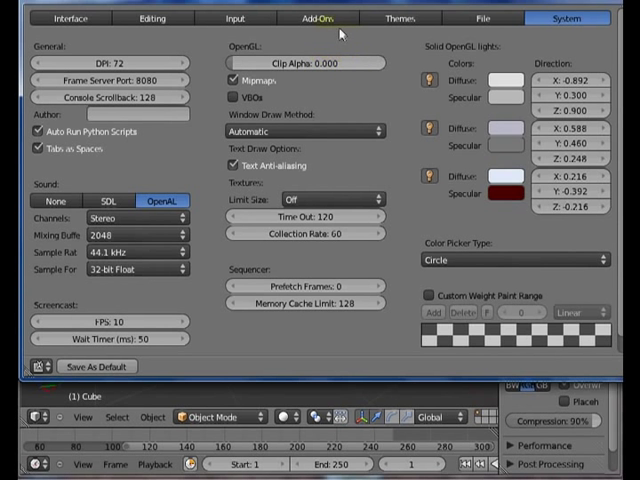
# Step: Switch User Preferences to Add-Ons, listing 3D View and Add Curve add-ons
pyautogui.click(318, 16)
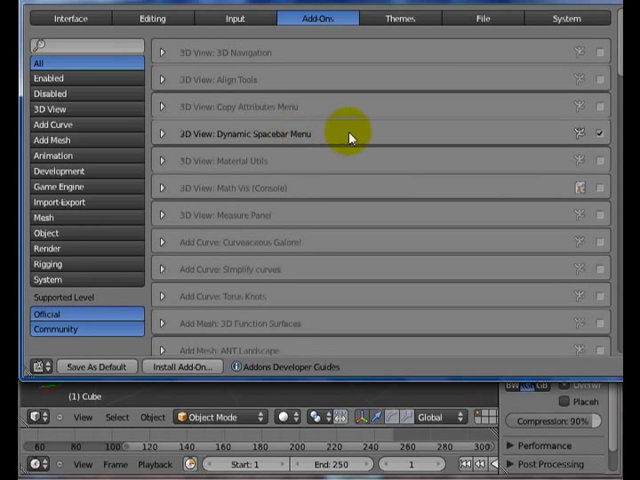
pyautogui.moveTo(230, 130)
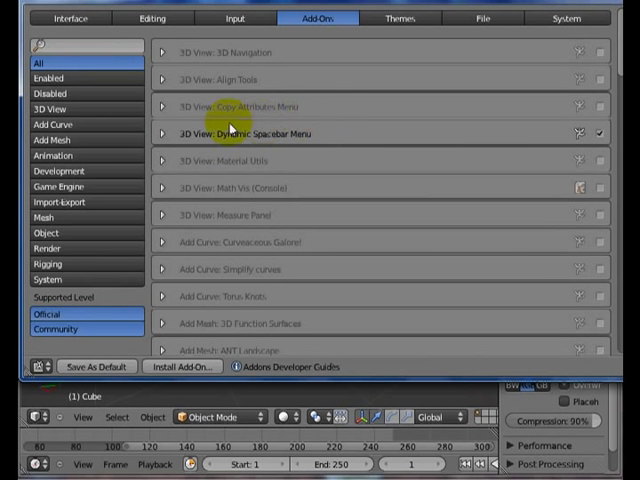
pyautogui.moveTo(480, 144)
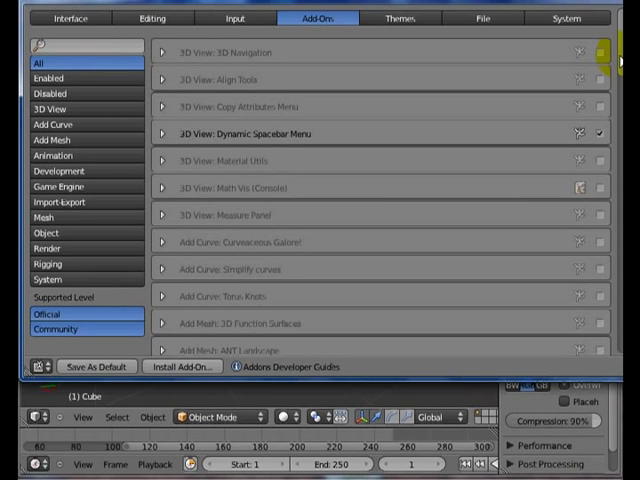
pyautogui.scroll(-3)
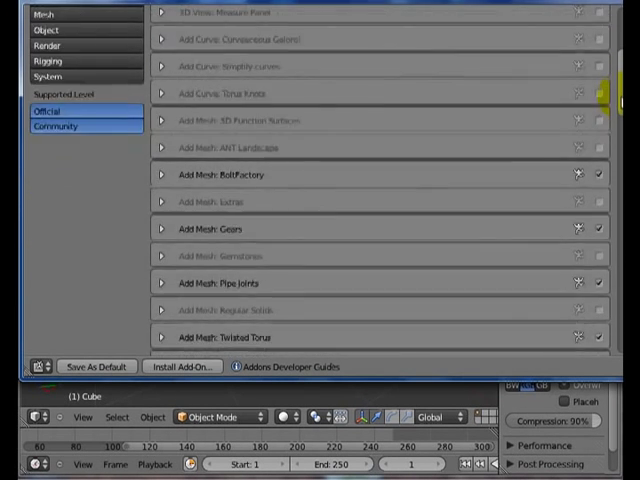
pyautogui.scroll(-3)
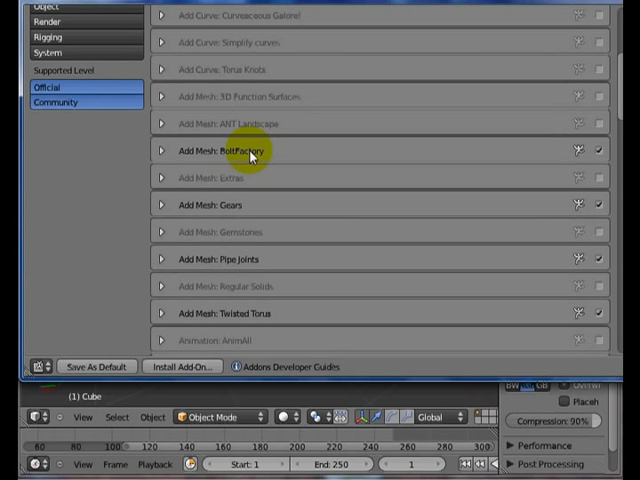
pyautogui.moveTo(258, 264)
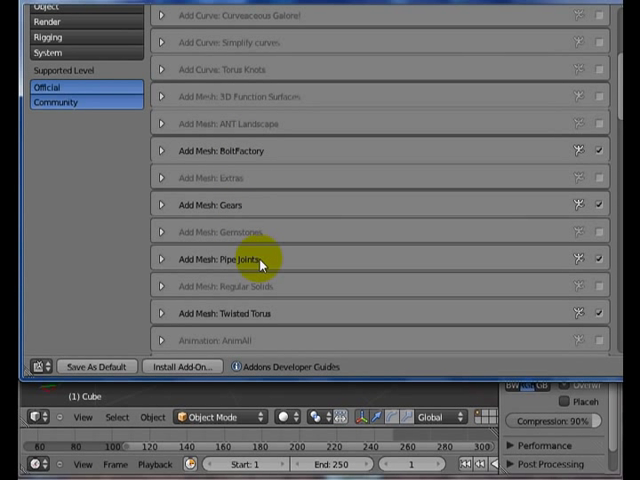
pyautogui.moveTo(240, 250)
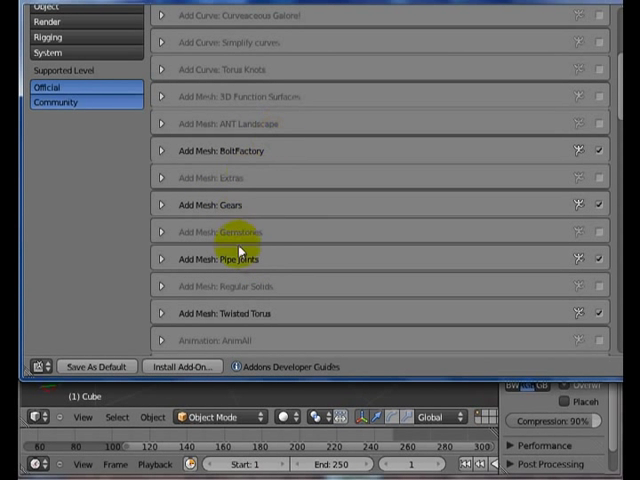
pyautogui.scroll(-3)
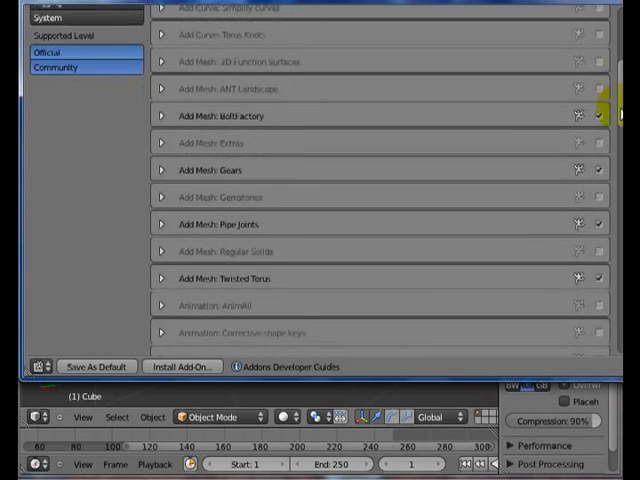
pyautogui.scroll(-3)
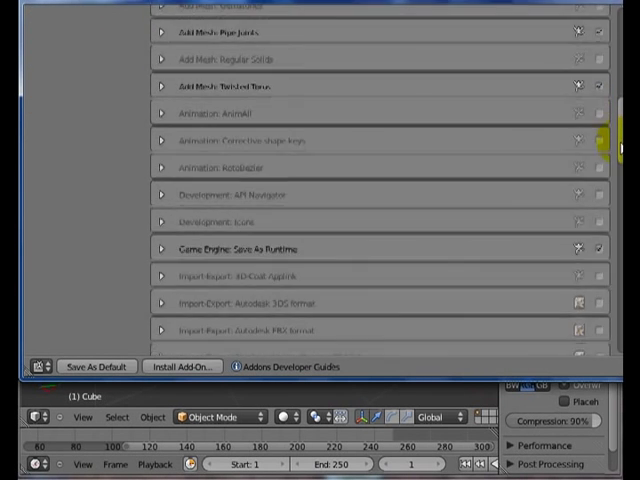
pyautogui.scroll(-3)
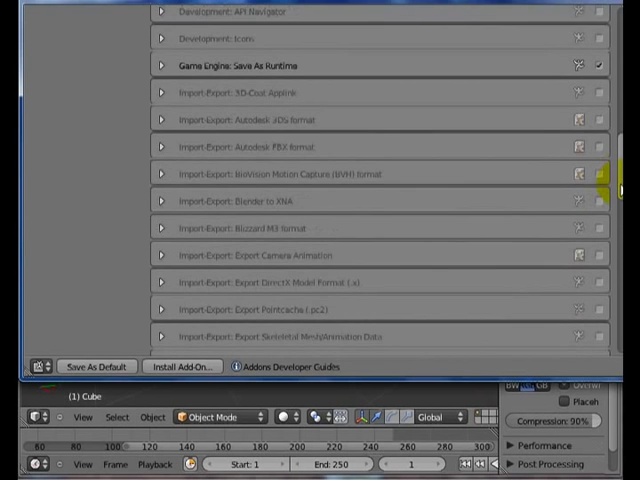
pyautogui.scroll(-3)
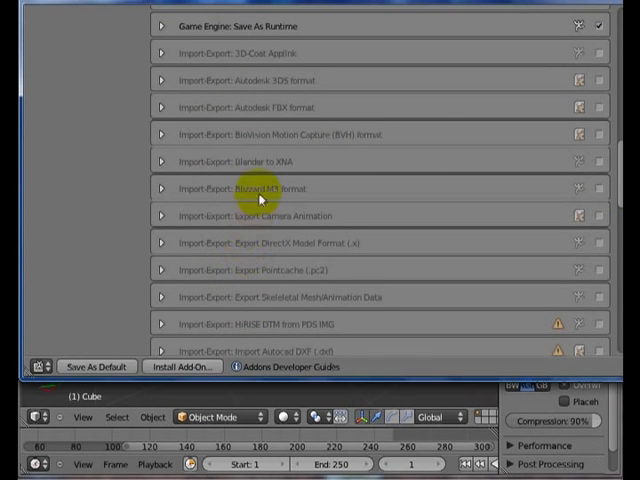
pyautogui.moveTo(278, 90)
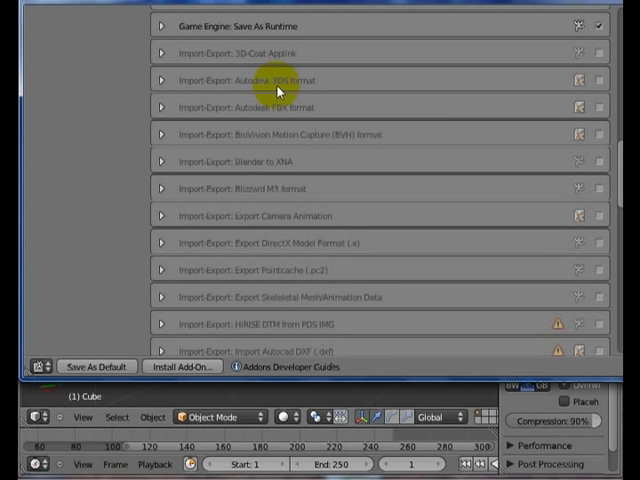
pyautogui.scroll(-3)
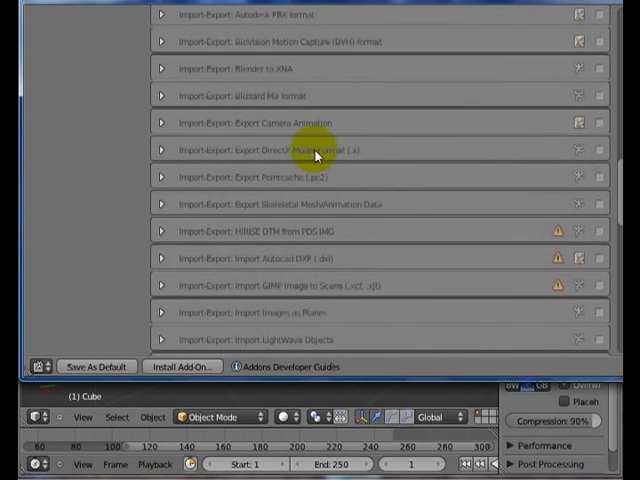
pyautogui.scroll(-3)
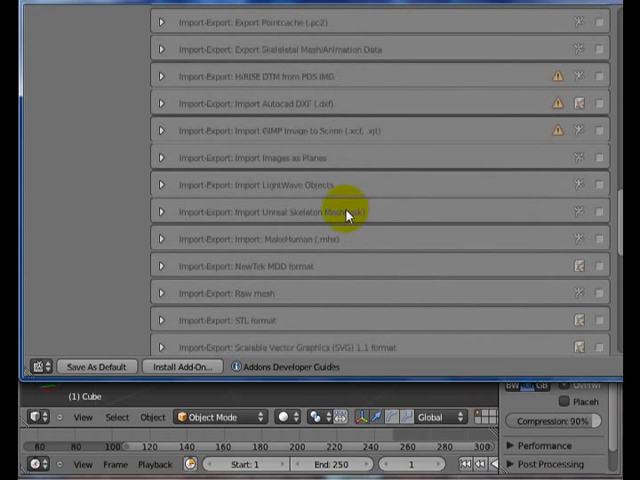
pyautogui.moveTo(584, 176)
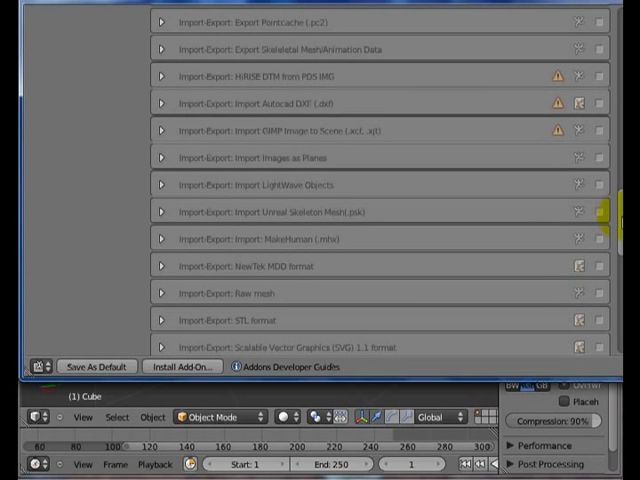
pyautogui.scroll(-3)
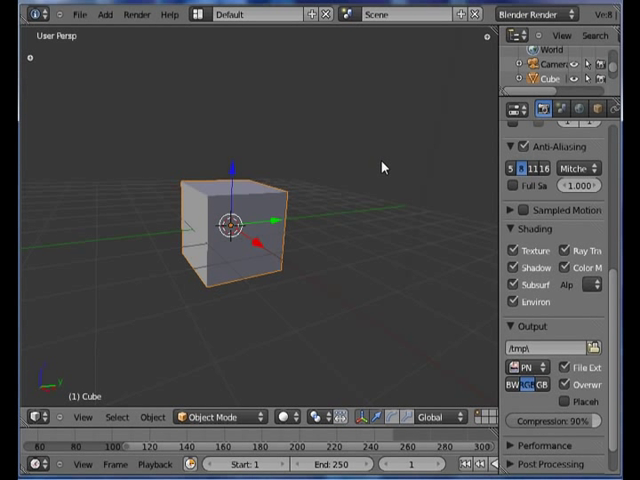
pyautogui.moveTo(384, 176)
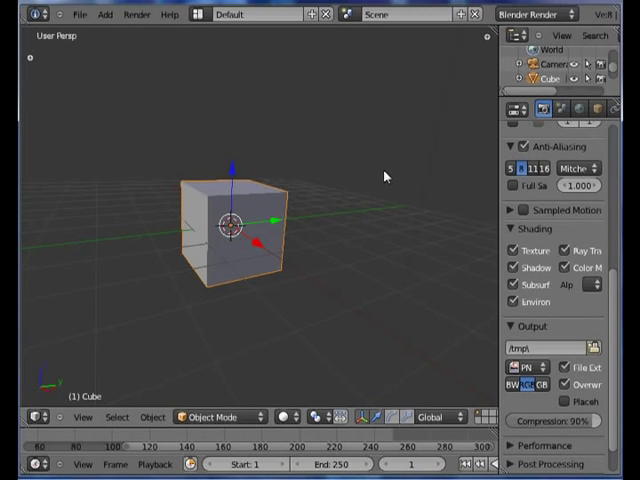